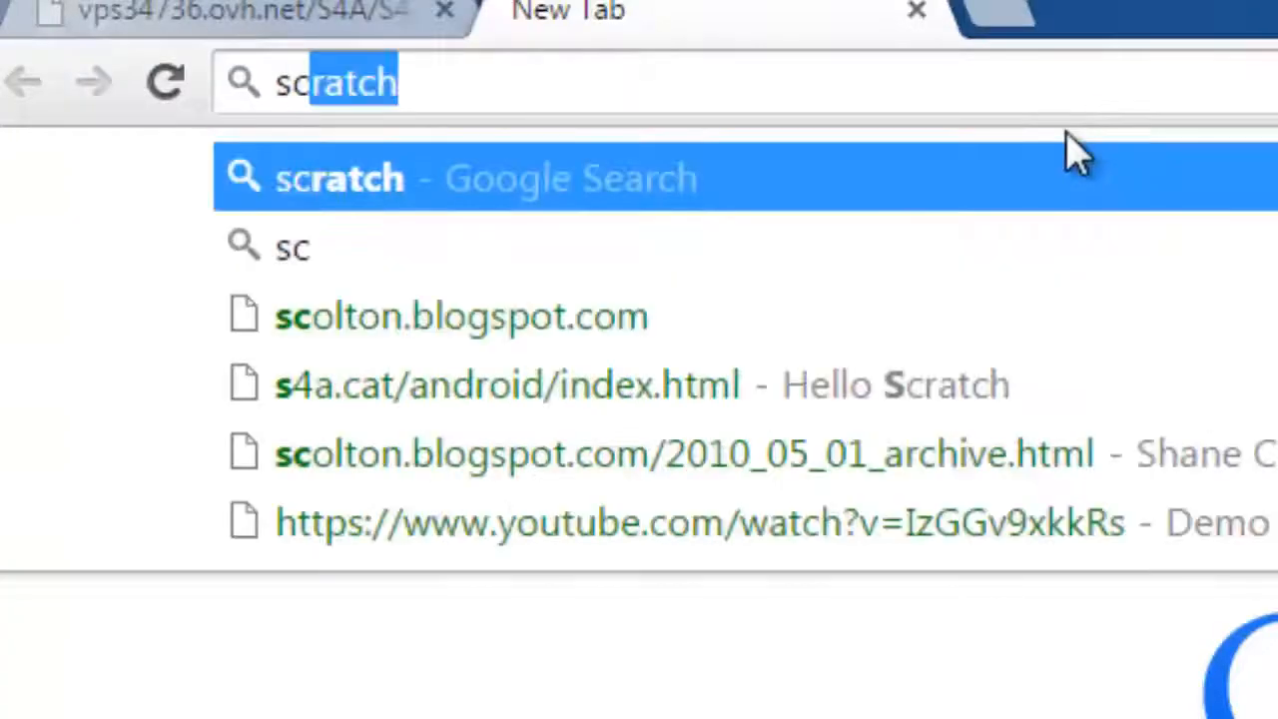
Run a Google search for 'scartch for arduino' and view the S4A results
text(scartch)
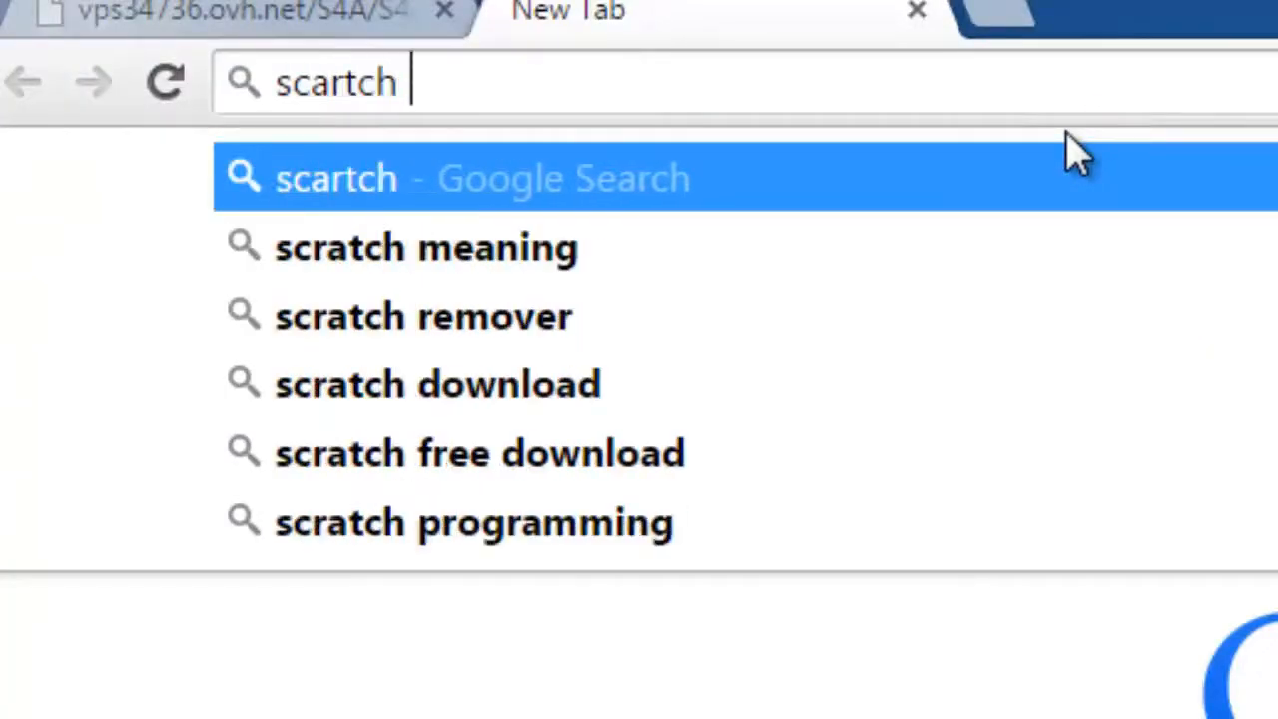
text(for ard)
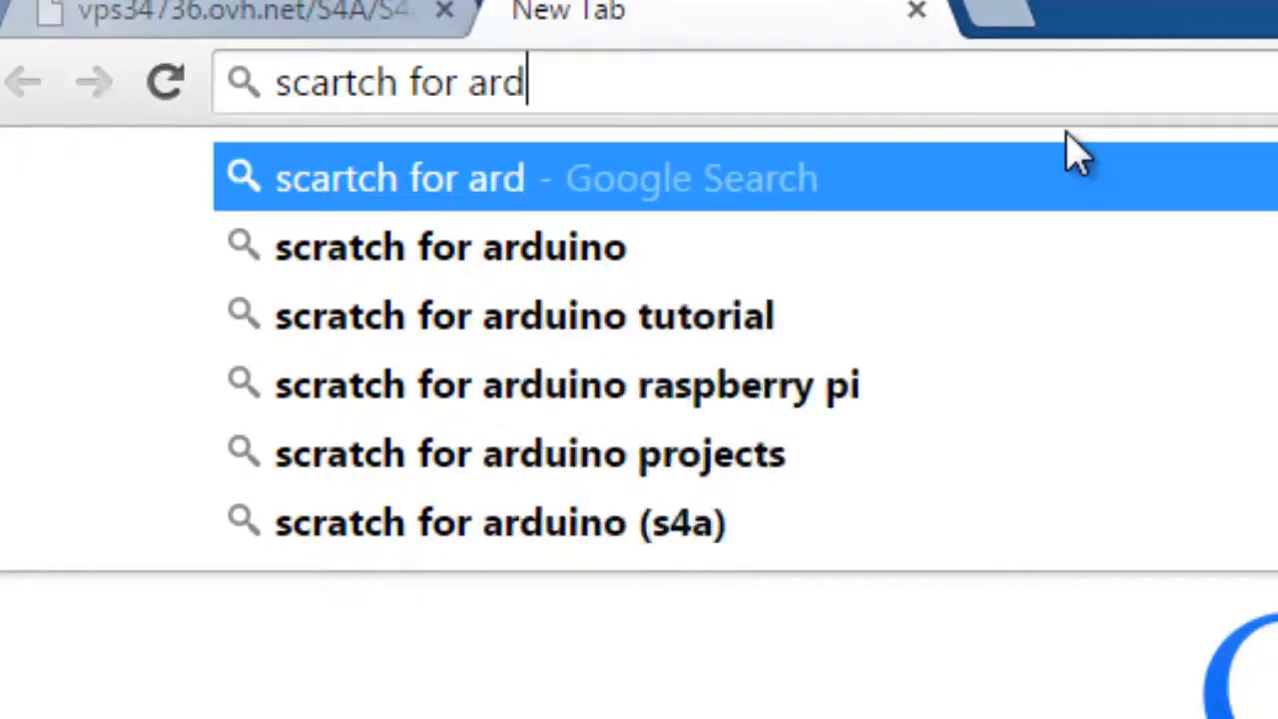
text(uino)
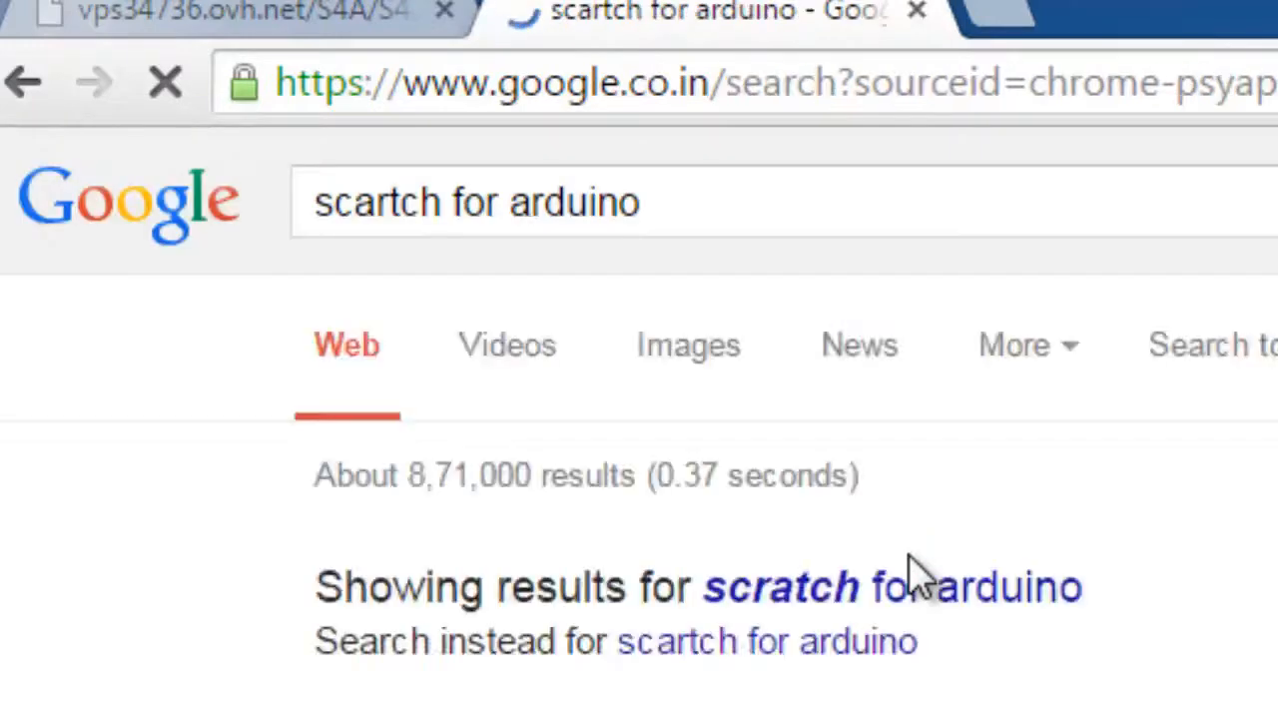
scroll(down, 3)
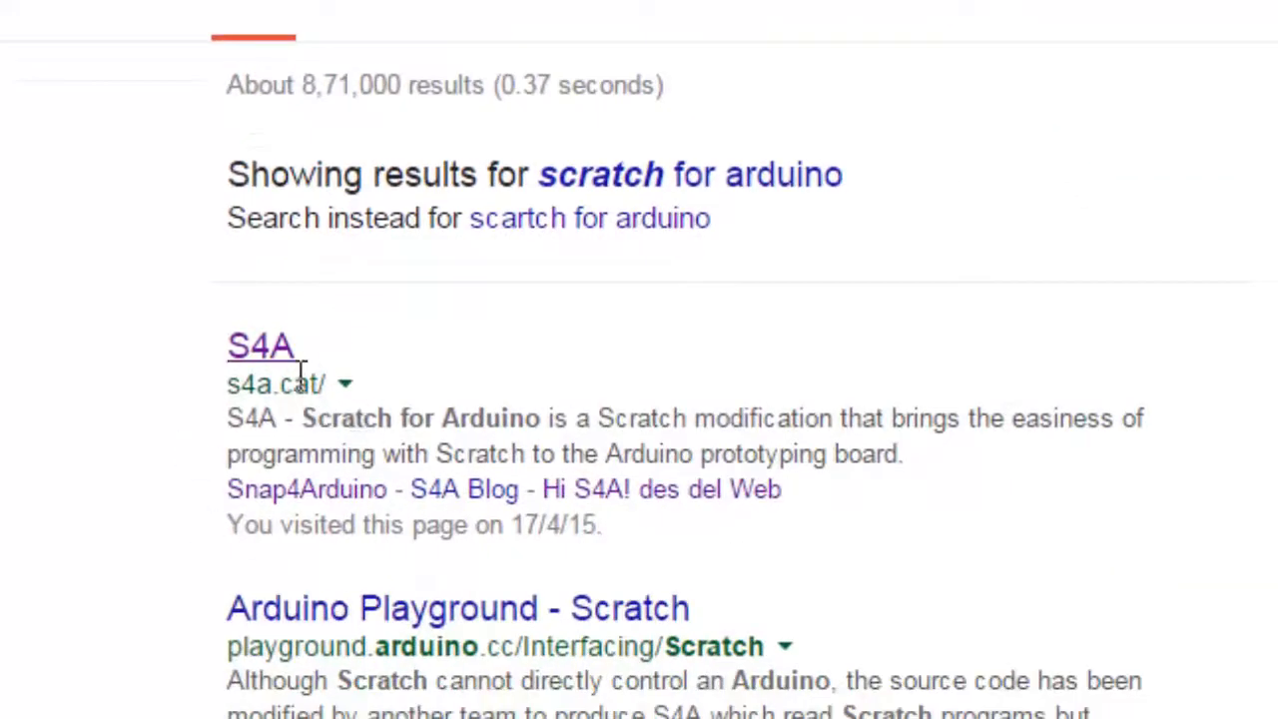
Open s4a.cat from the results and scroll to its Download and Install section
click(259, 343)
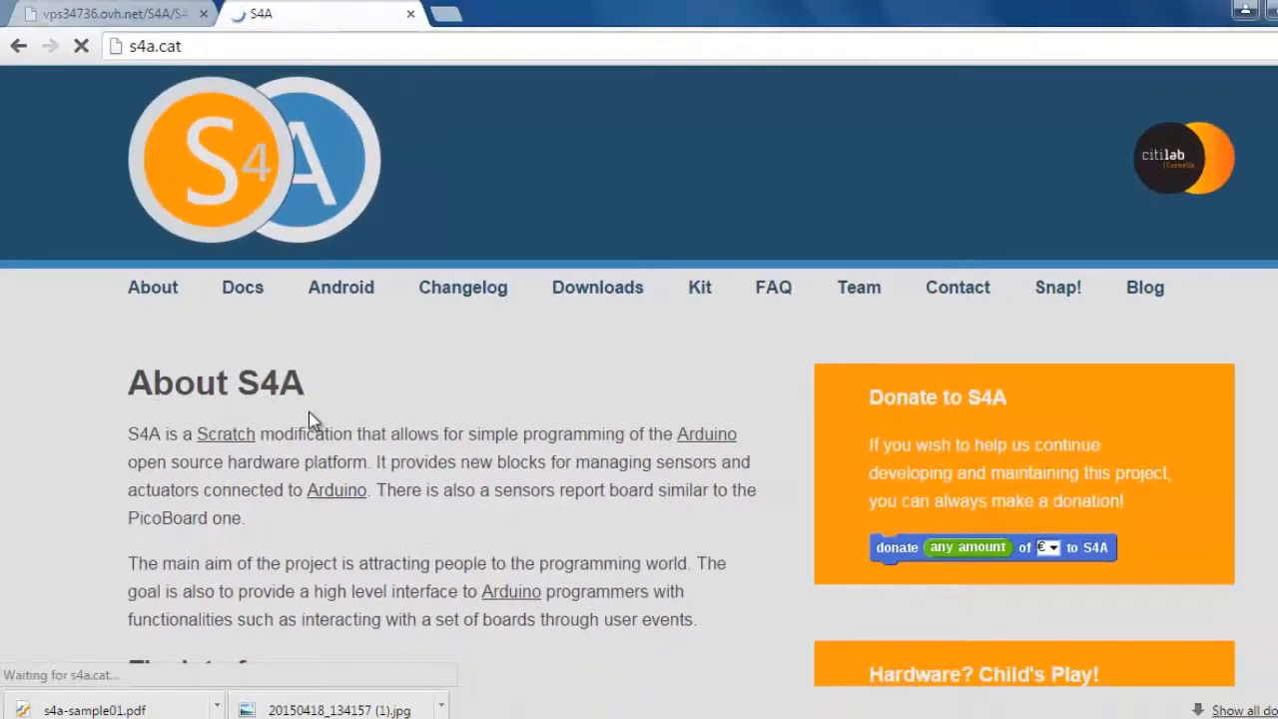
scroll(down, 3)
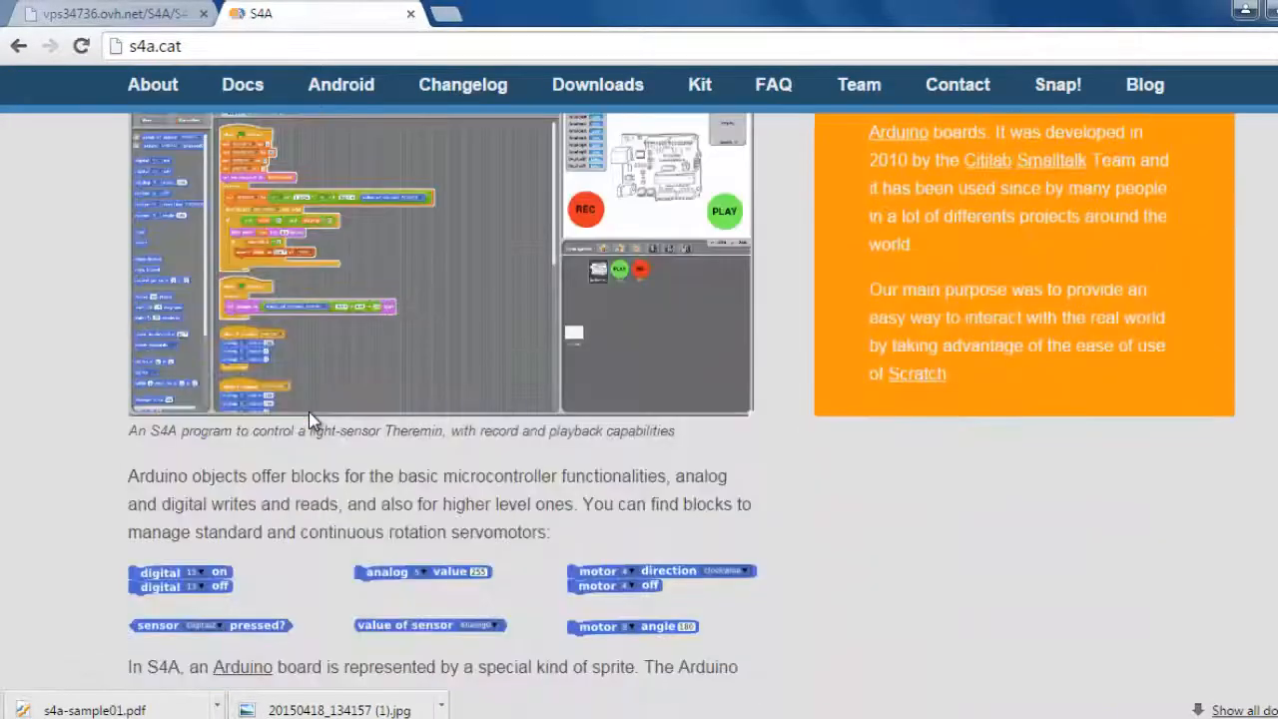
scroll(down, 3)
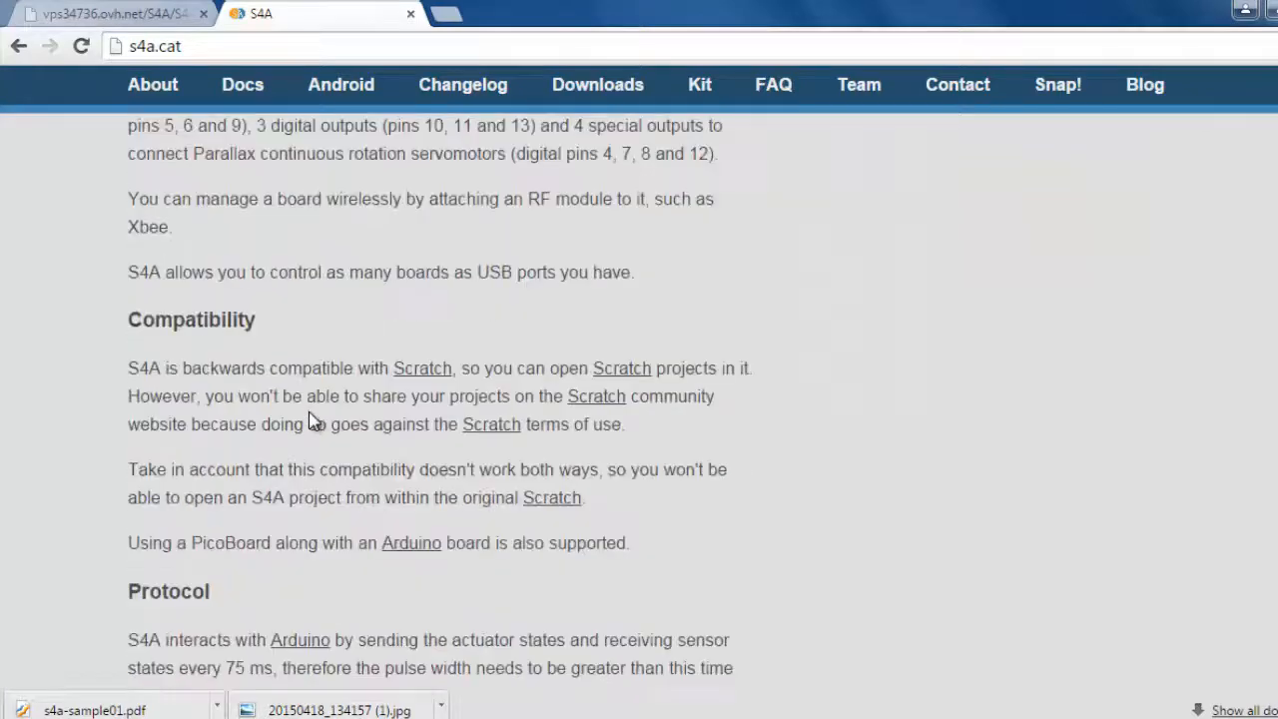
scroll(down, 3)
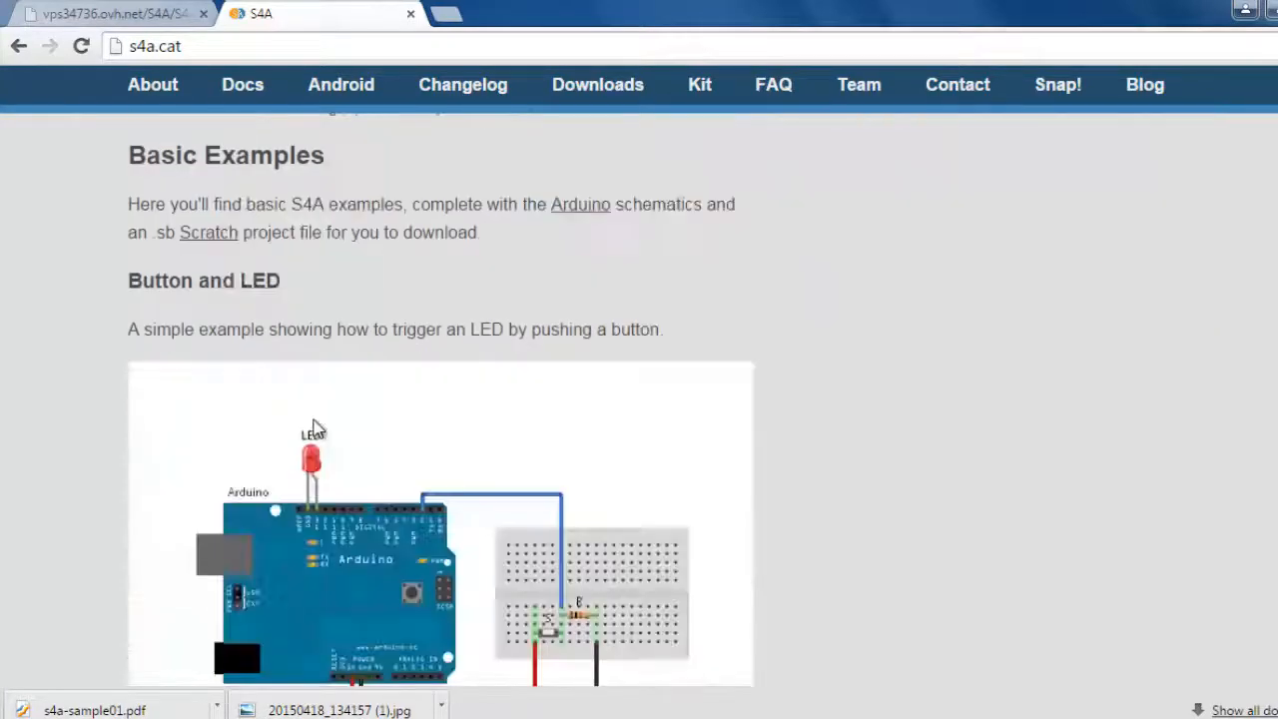
scroll(down, 3)
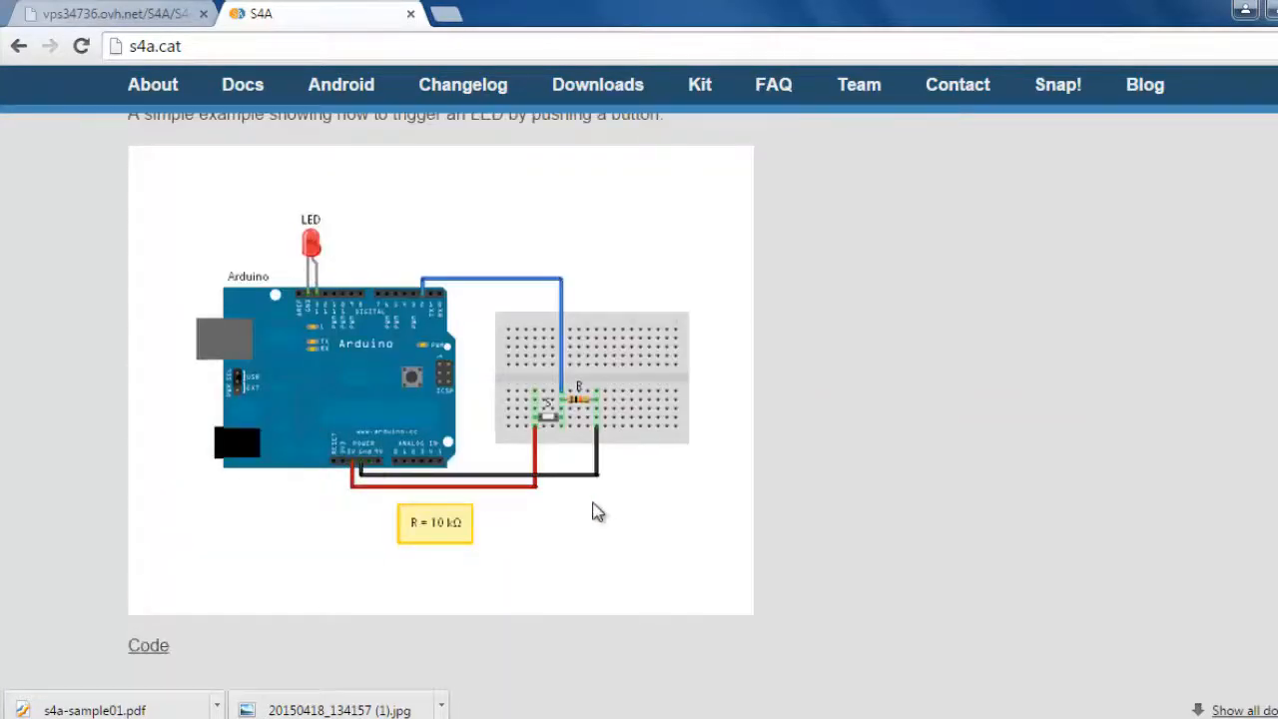
scroll(down, 3)
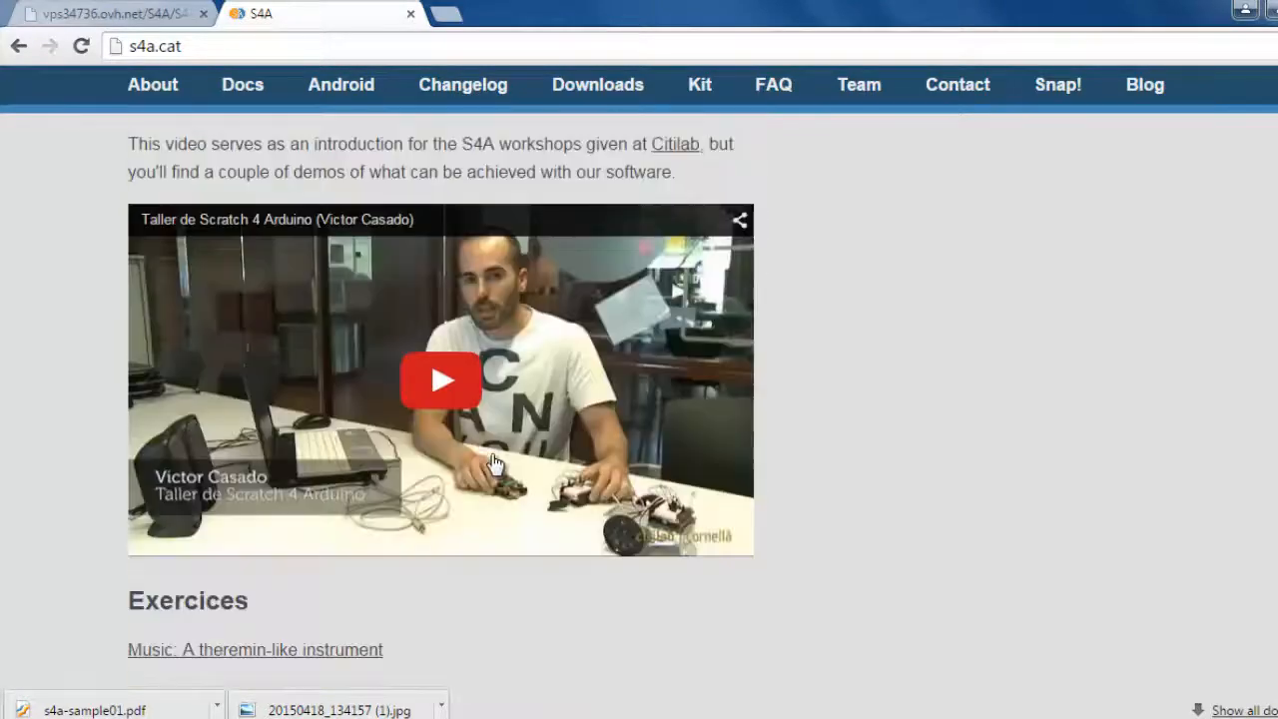
scroll(down, 3)
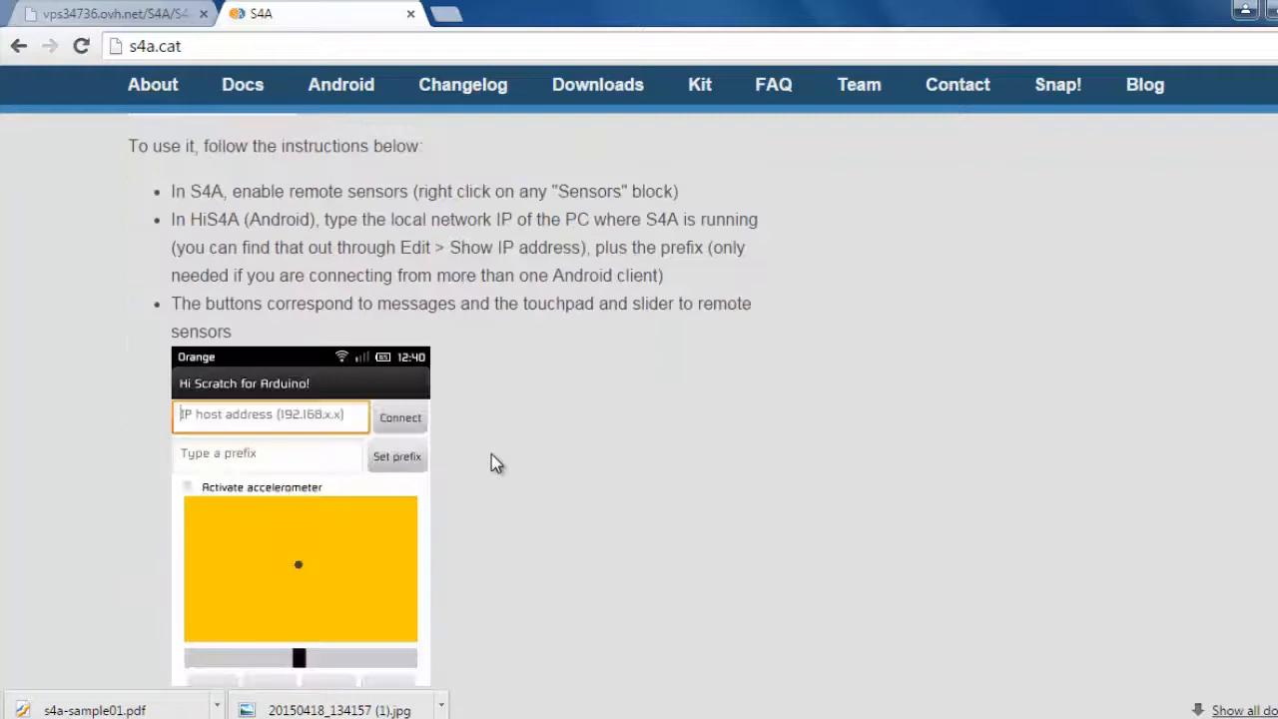
scroll(down, 3)
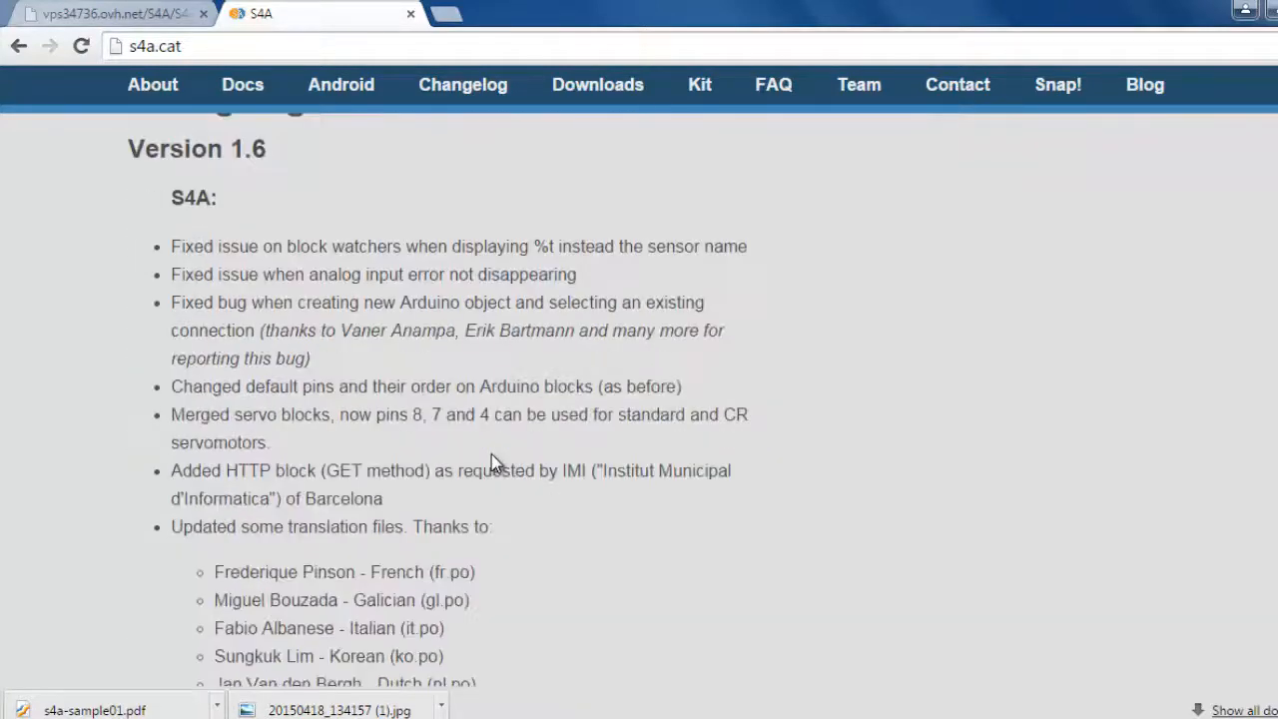
scroll(down, 3)
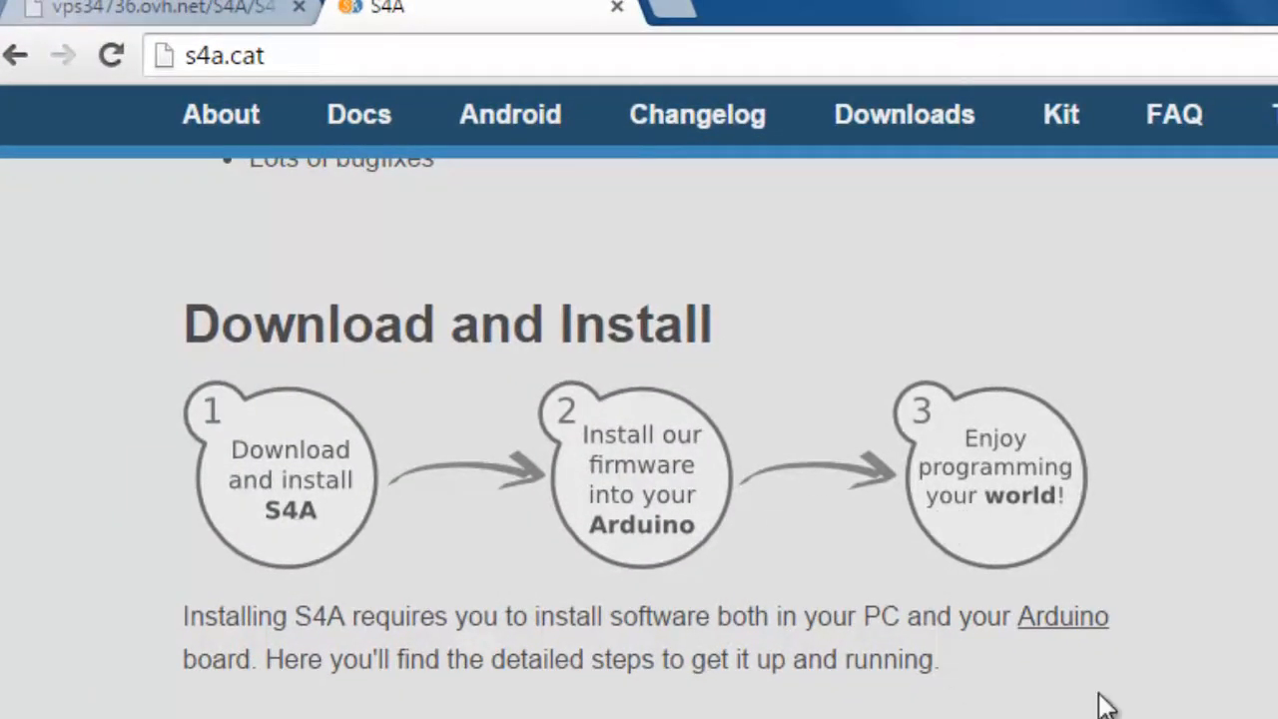
mouse_move(1092, 627)
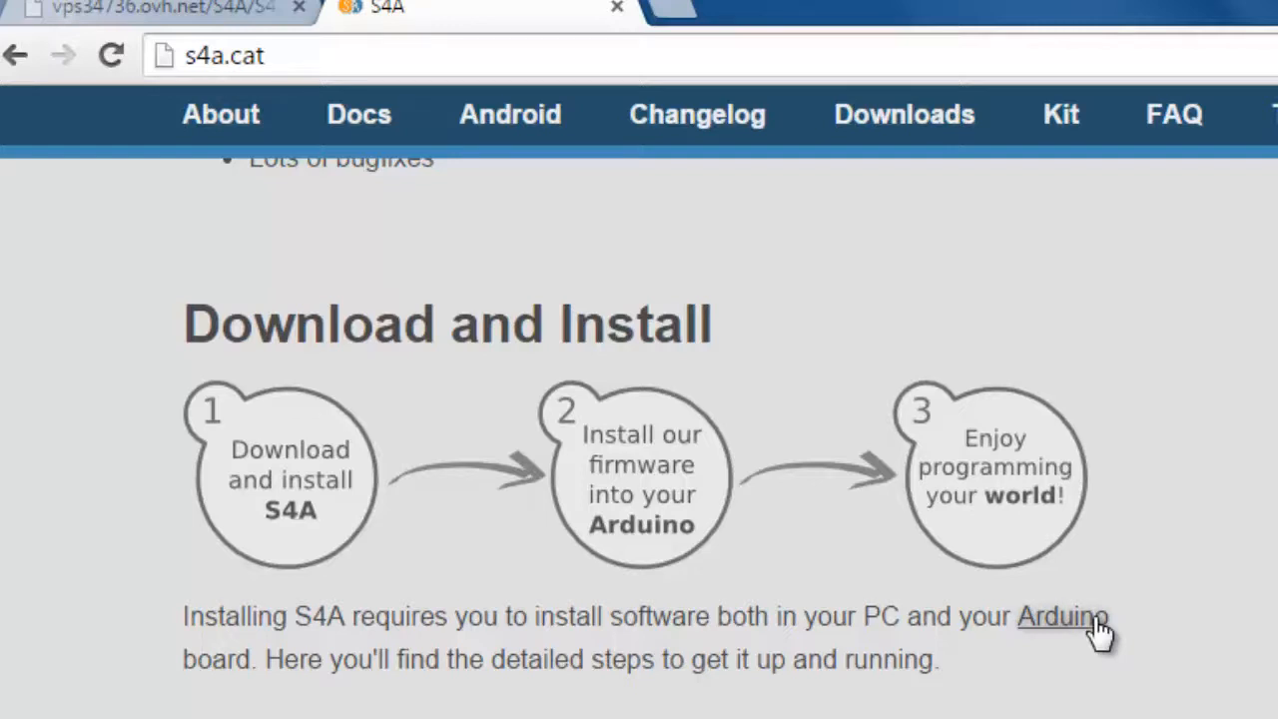
Start then cancel the S4A16.zip Windows download and reach the Installing the Firmware steps
scroll(down, 3)
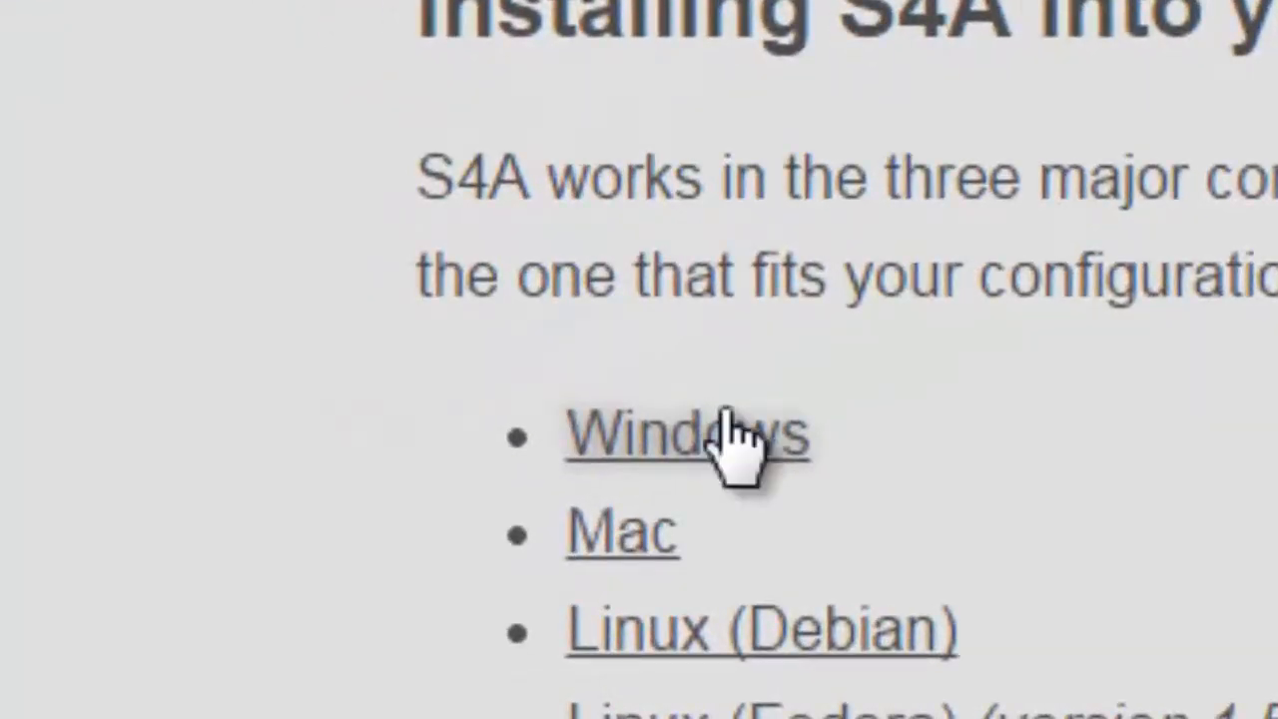
click(689, 435)
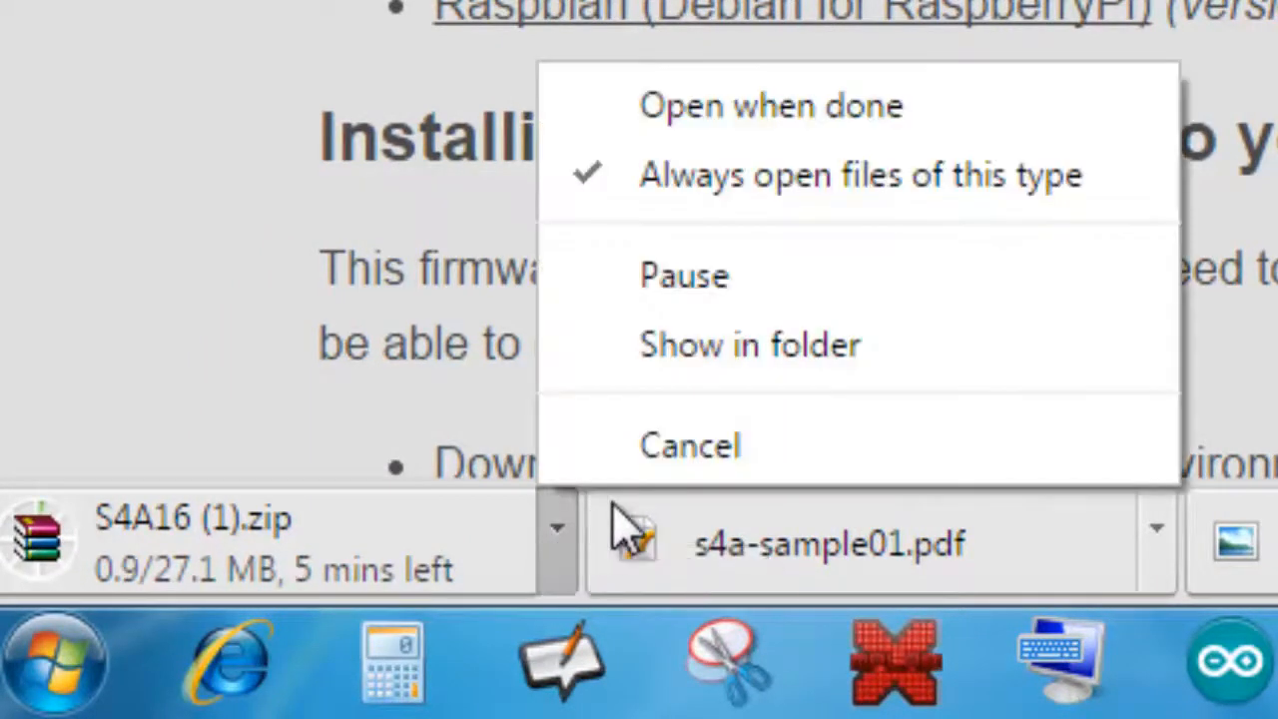
click(689, 445)
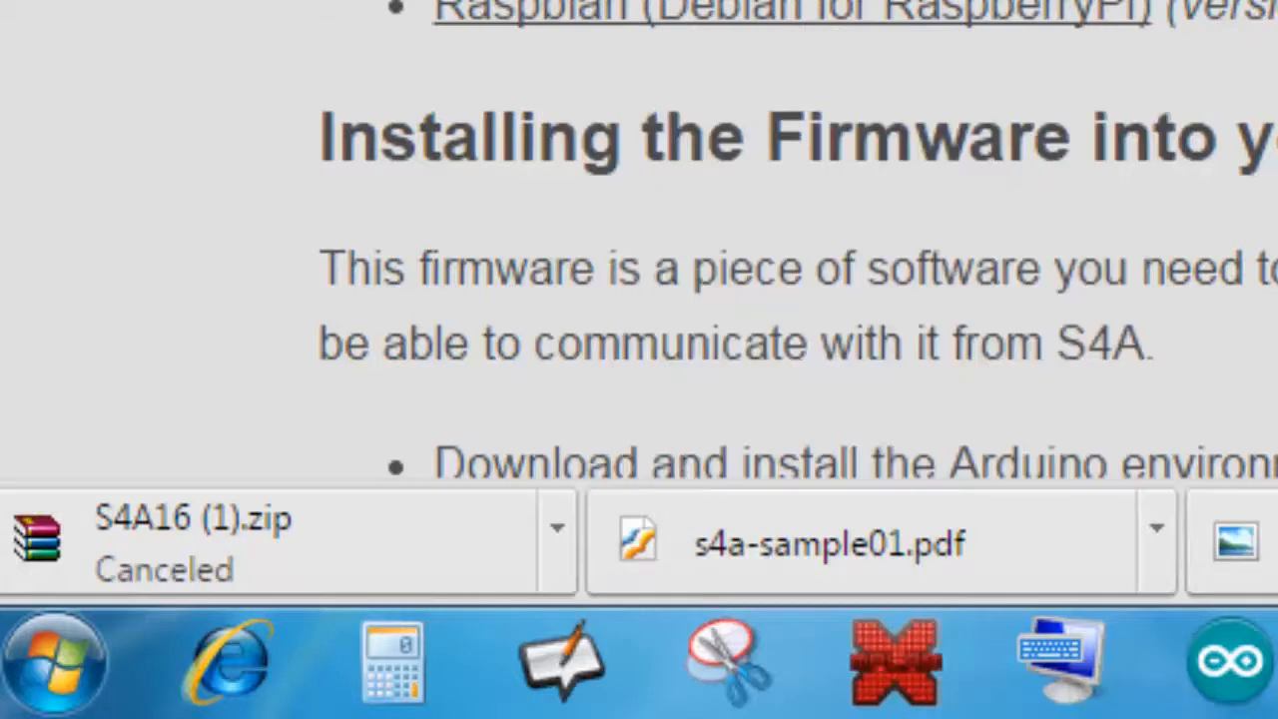
scroll(down, 3)
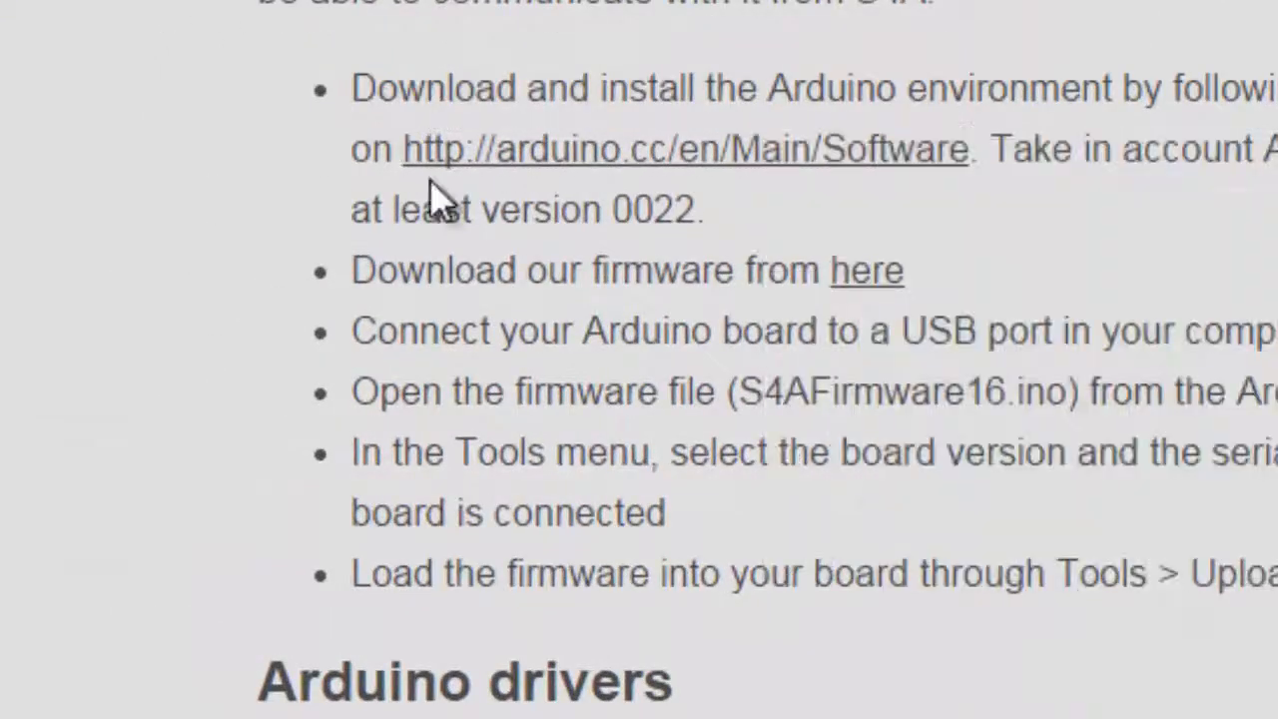
mouse_move(888, 170)
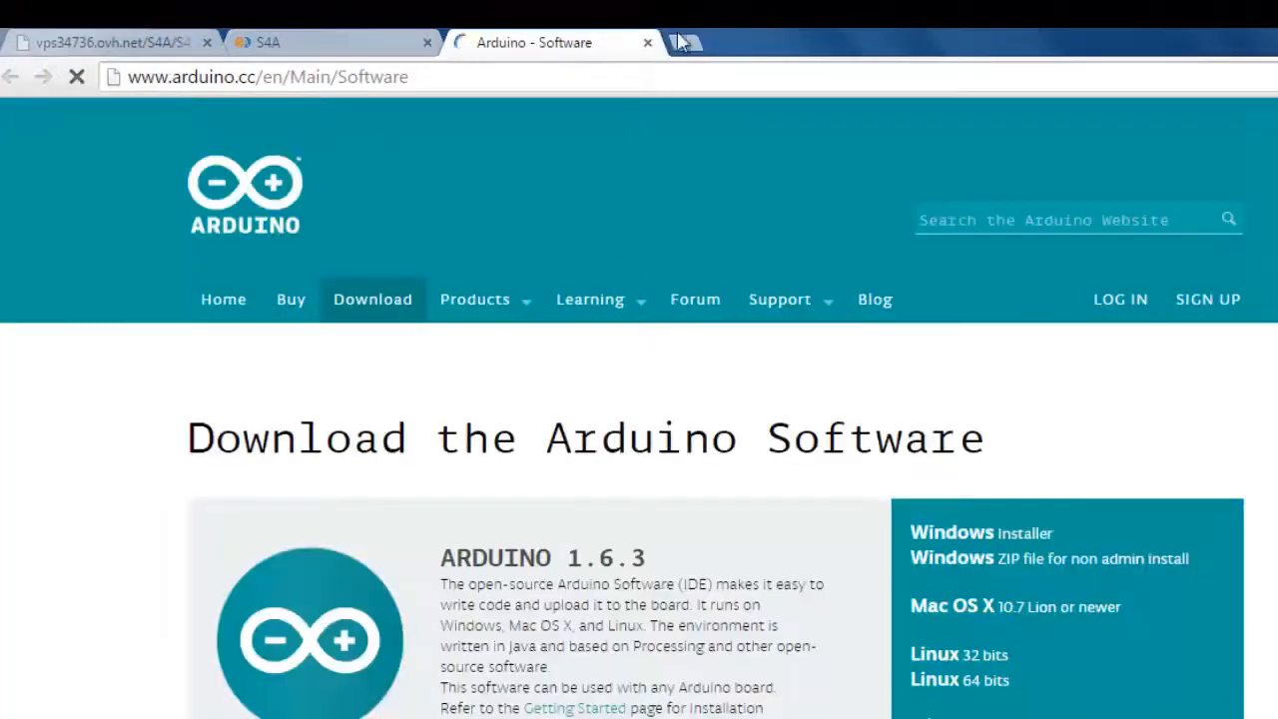
Scroll through the Arduino Software download page before returning to the S4A tab
scroll(down, 3)
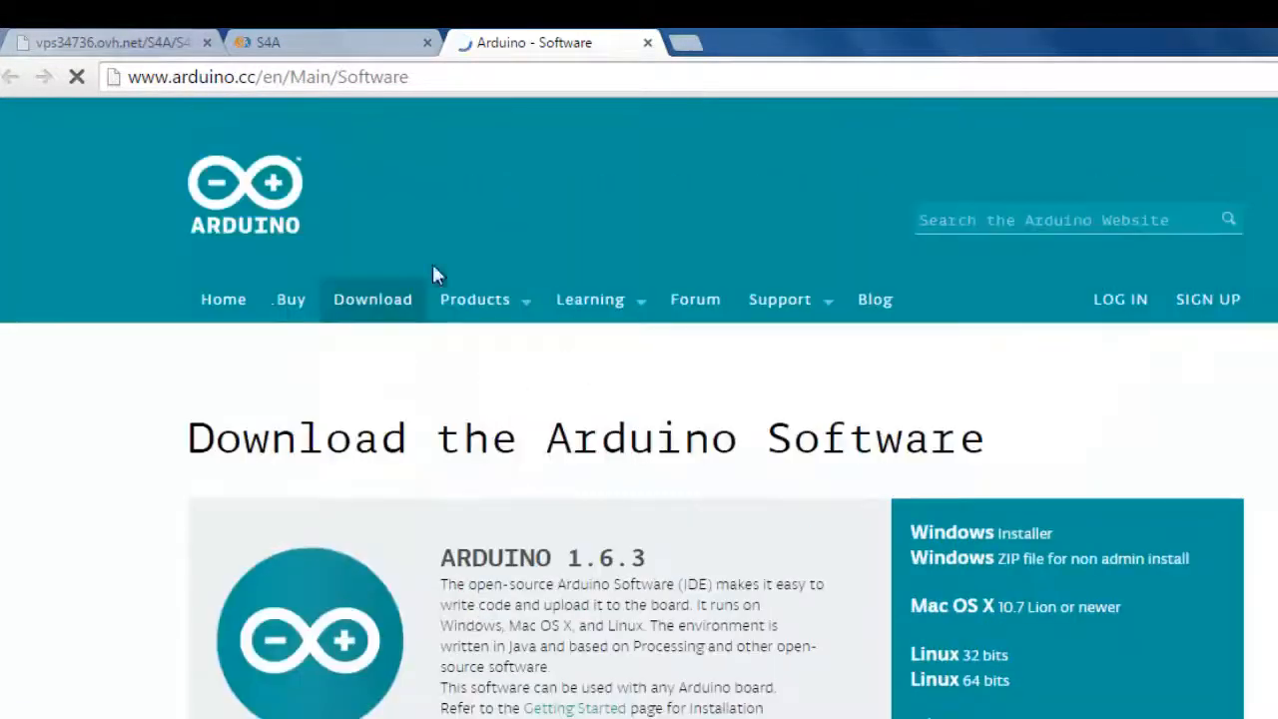
scroll(down, 3)
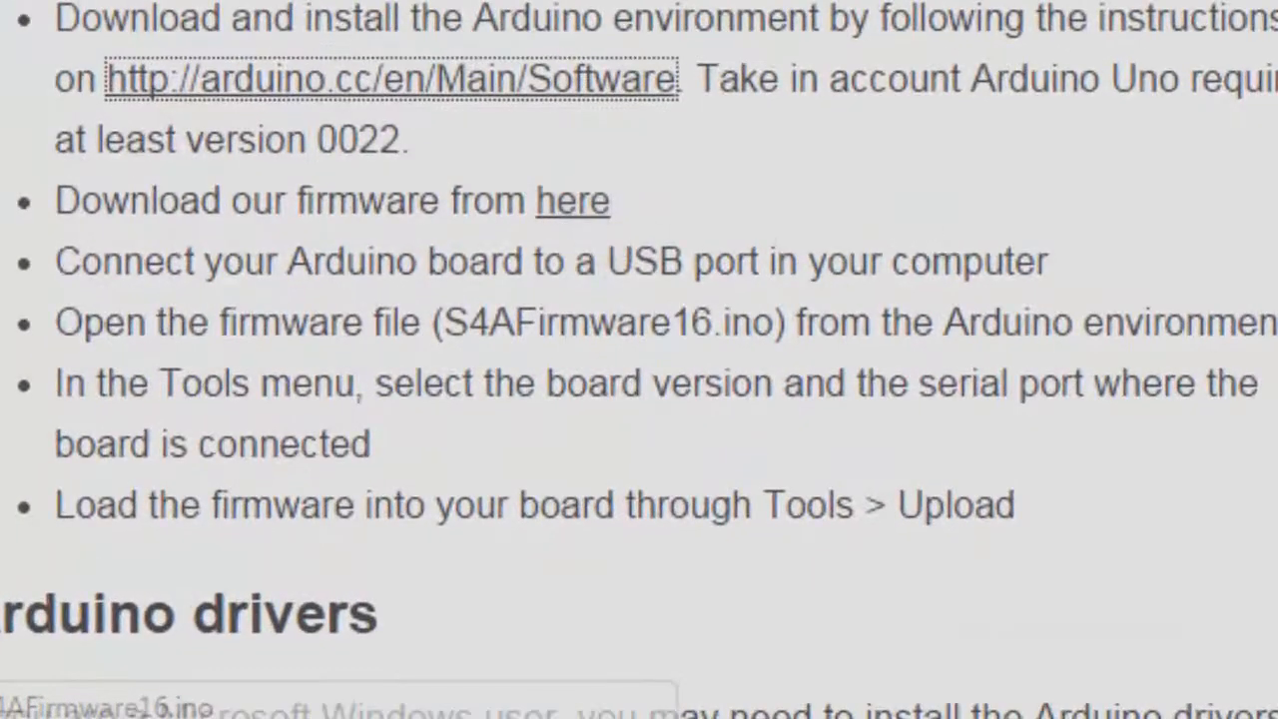
mouse_move(569, 229)
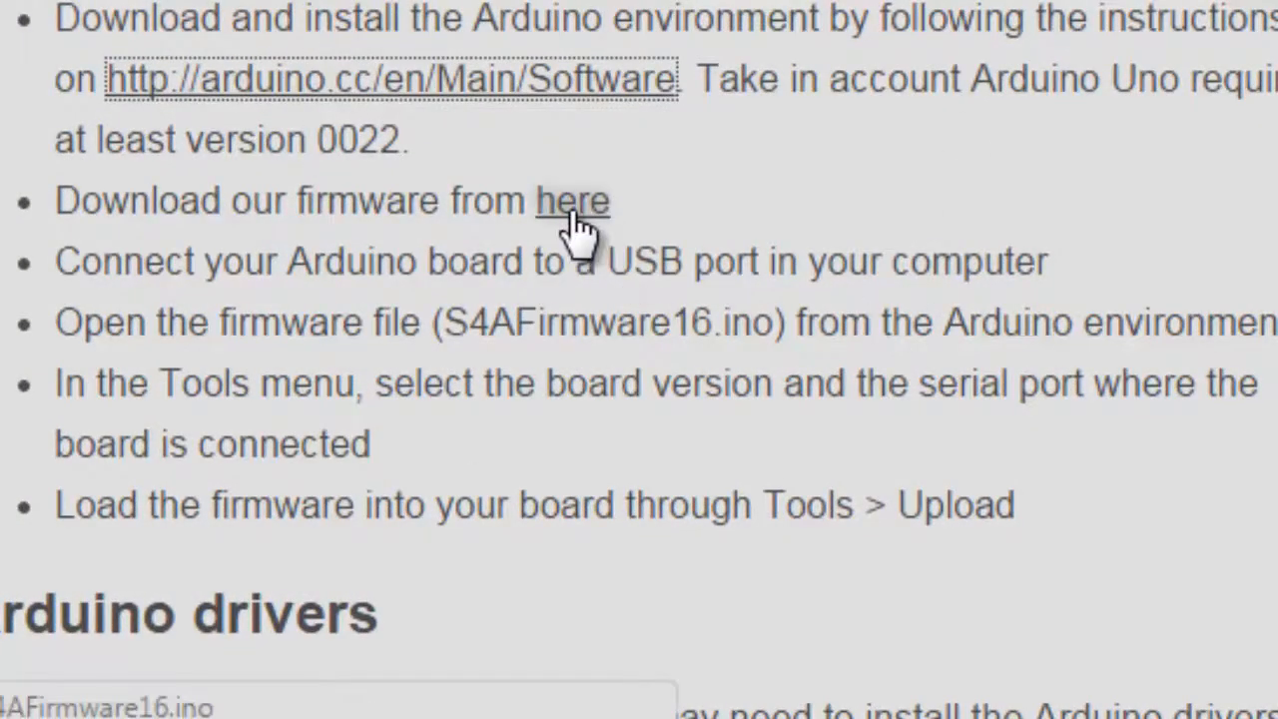
Open the S4AFirmware16.ino source in a tab and copy all of its selected code
click(571, 200)
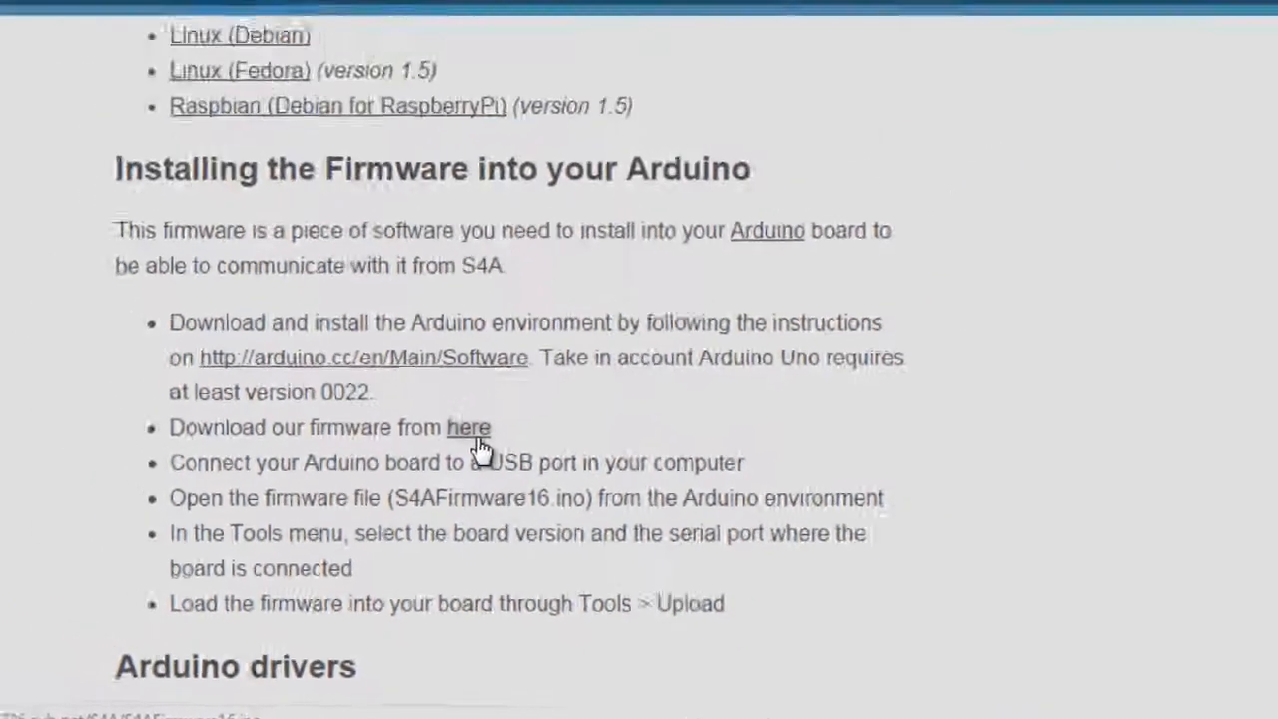
click(467, 428)
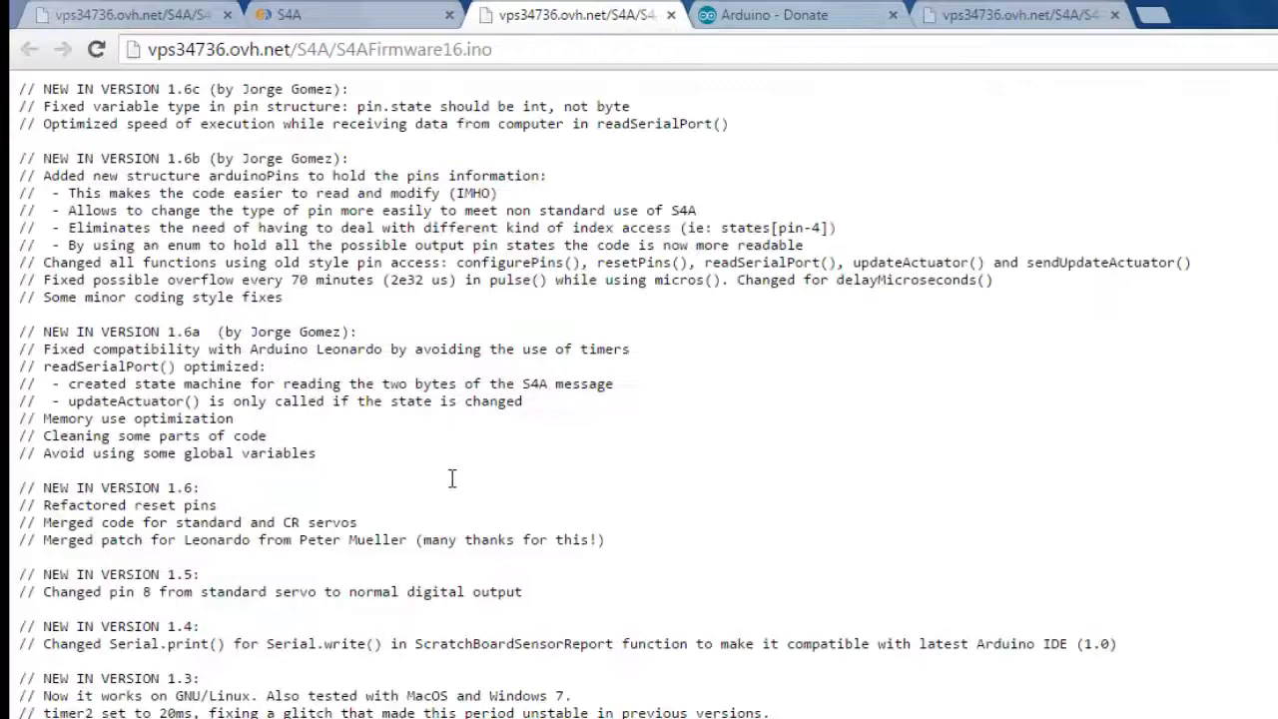
mouse_move(455, 487)
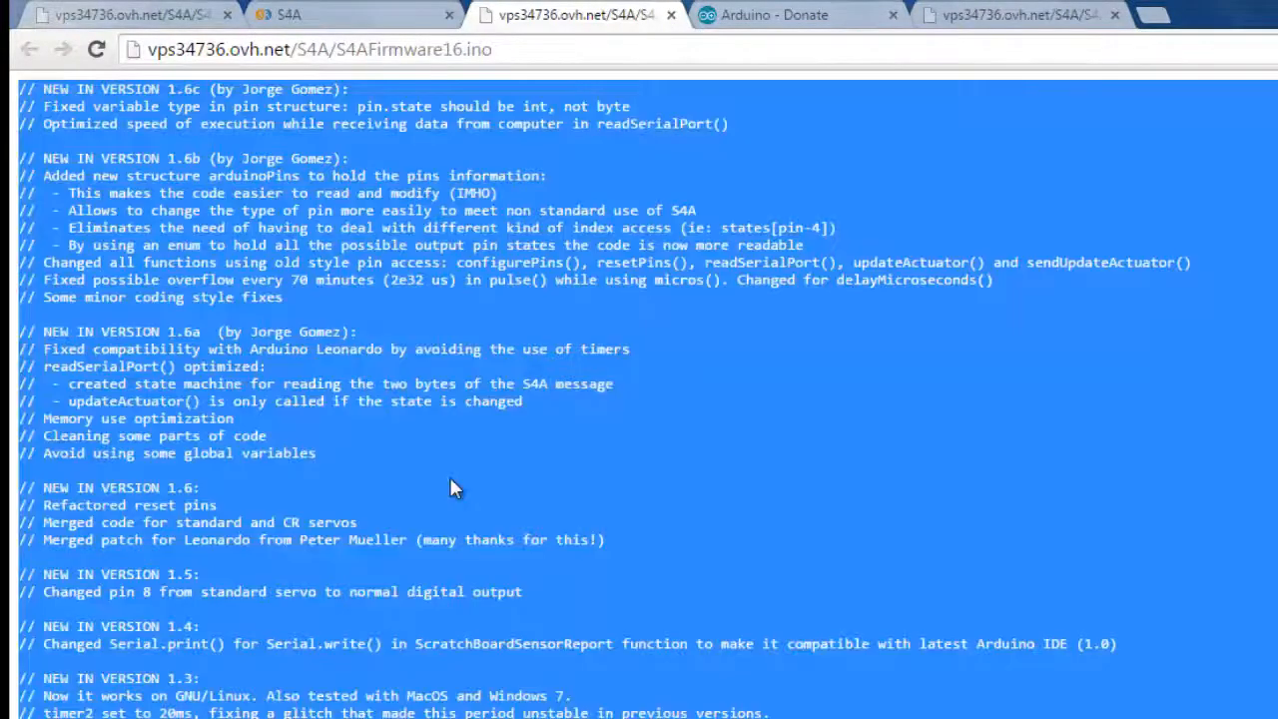
right_click(456, 490)
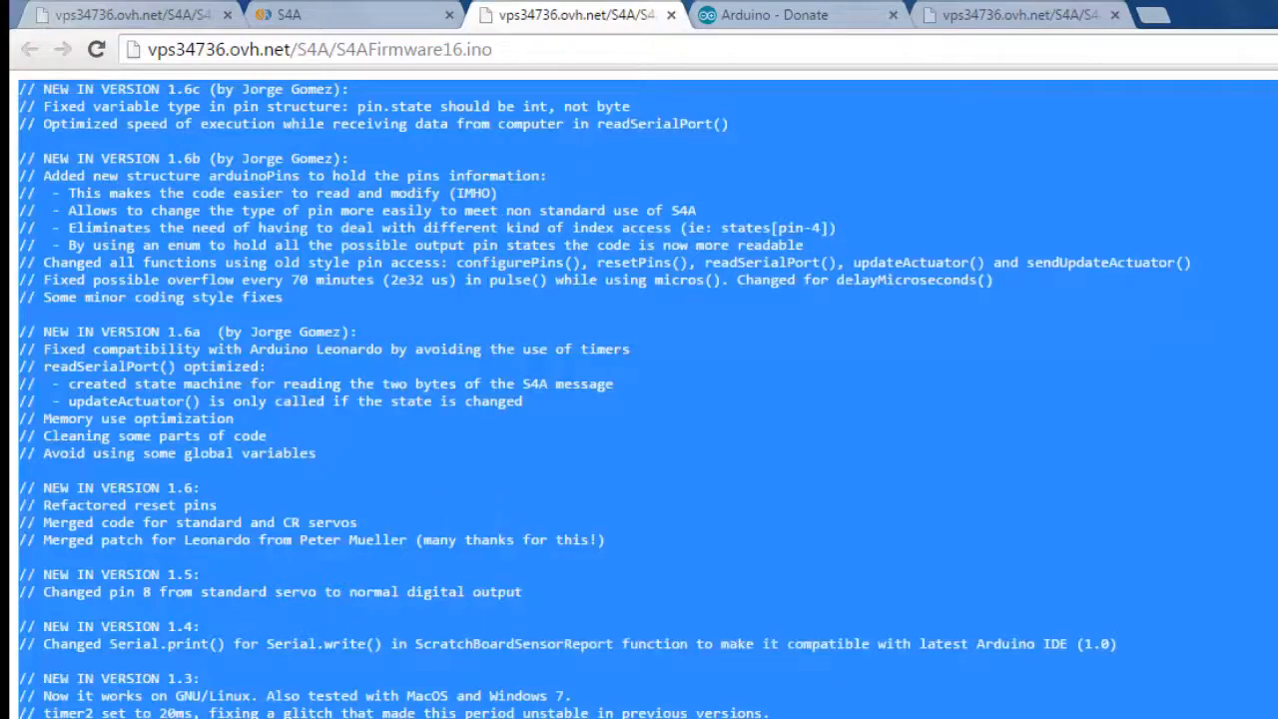
Launch Arduino IDE from the Start menu search 'arduin' to hold the firmware sketch
click(68, 651)
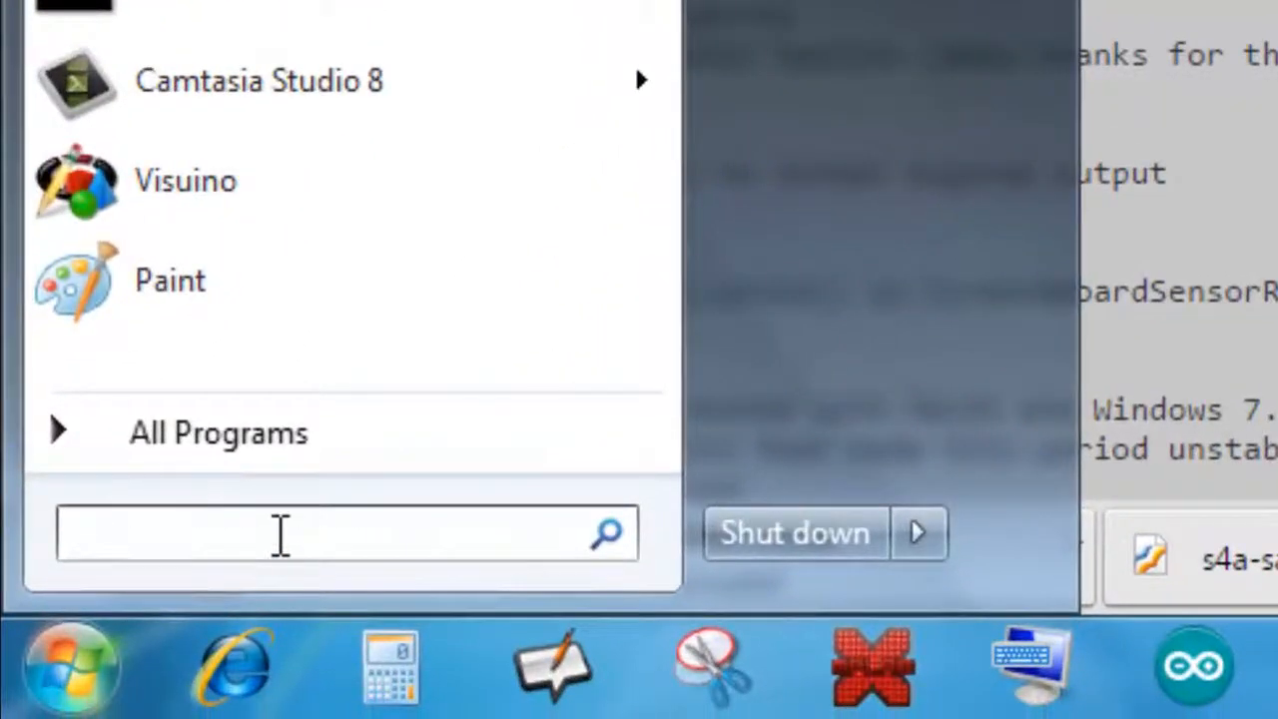
text(arduin)
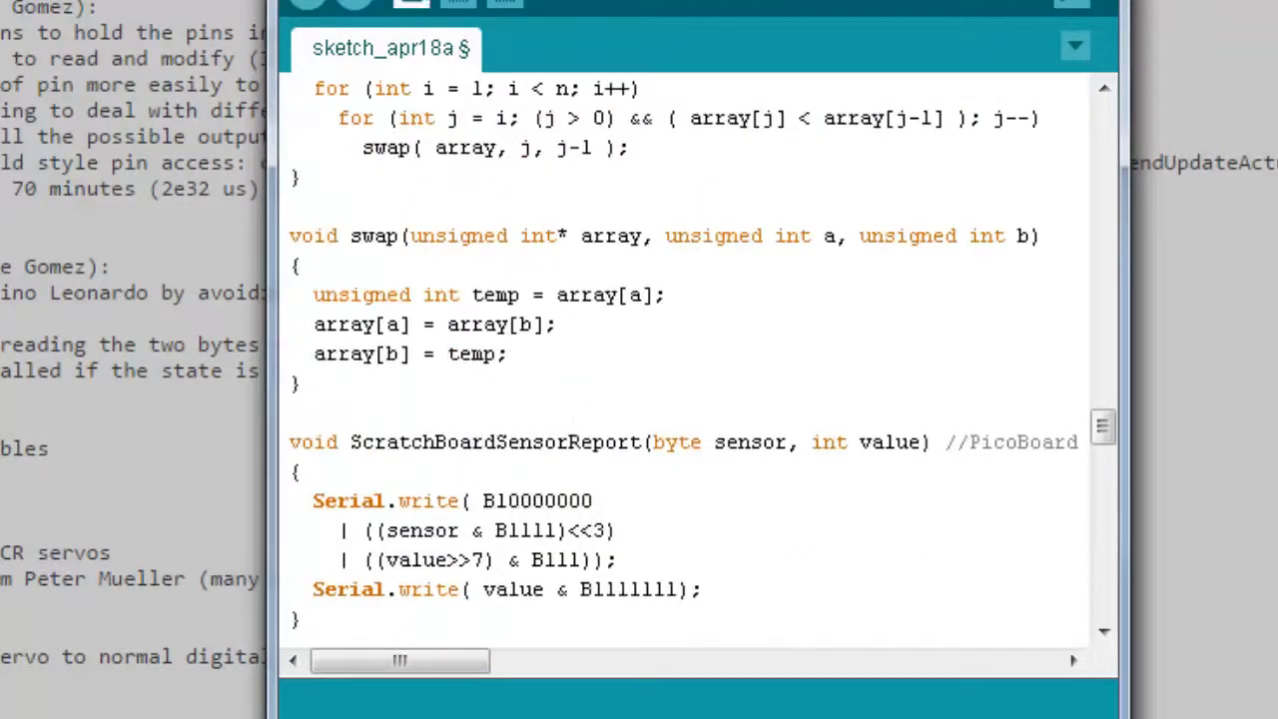
Choose COM28 as the serial port in the Tools menu
click(705, 209)
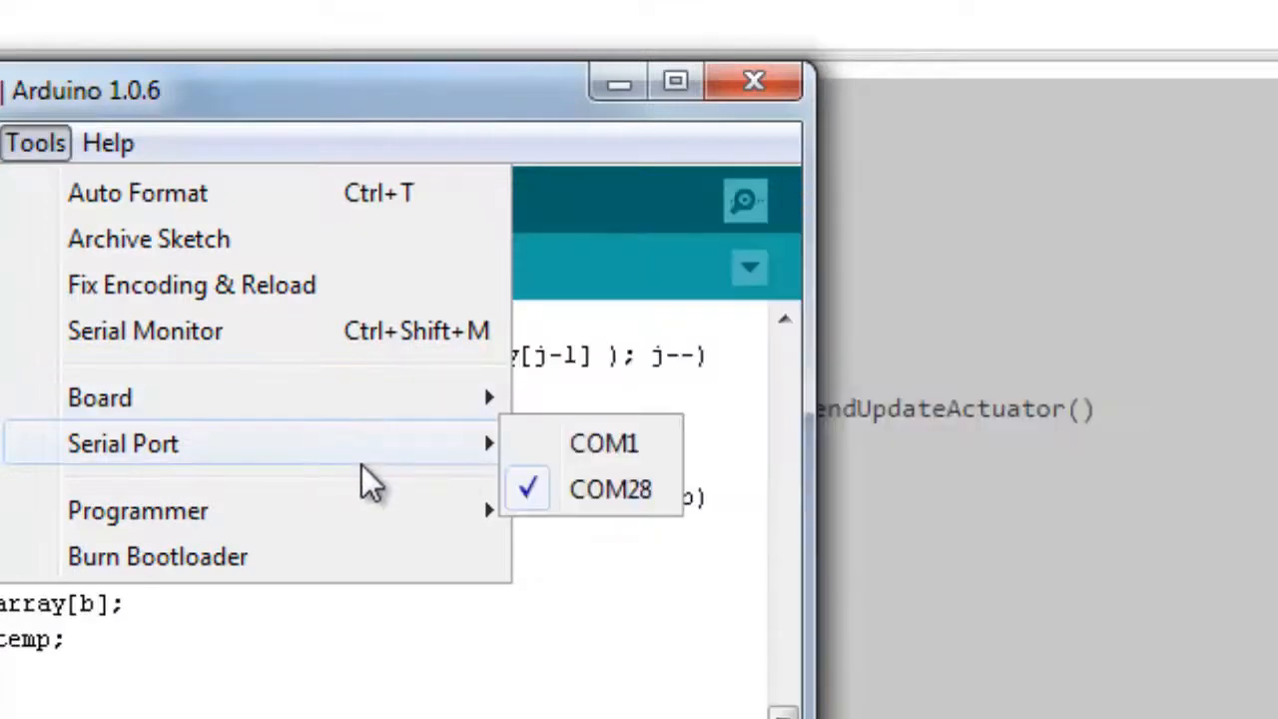
mouse_move(569, 584)
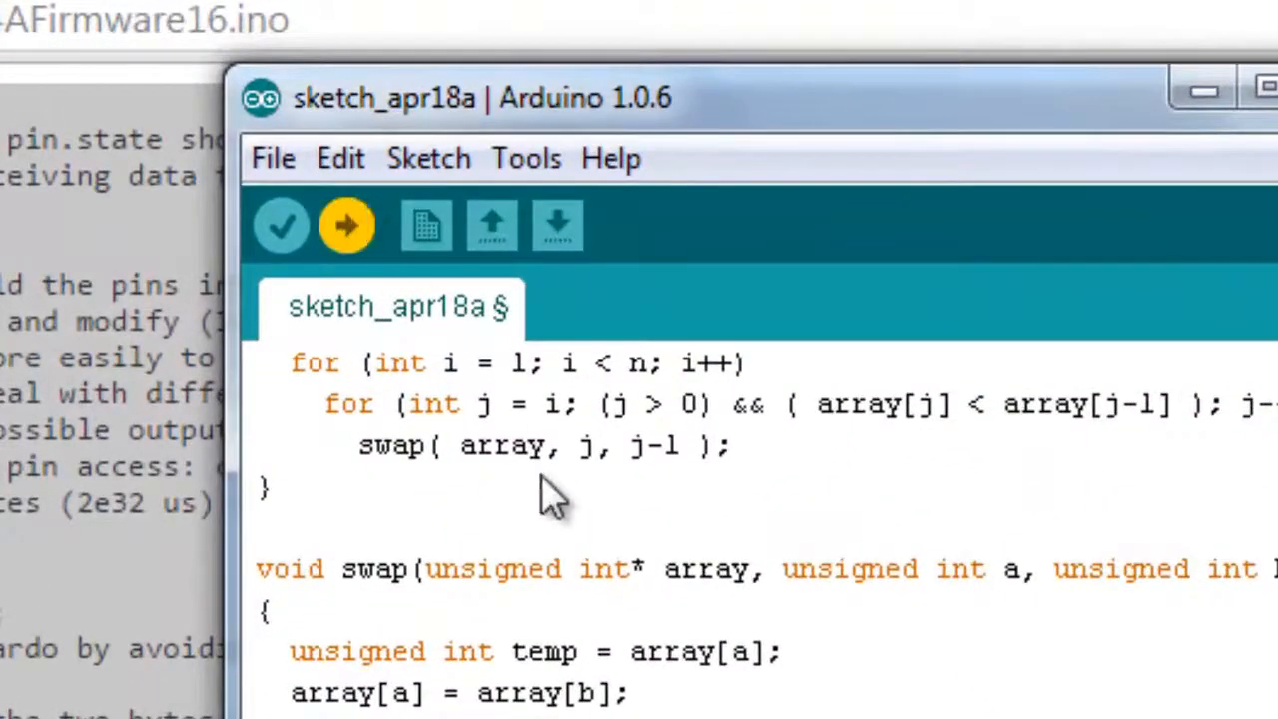
Upload the S4A firmware sketch to the connected Arduino board
click(345, 224)
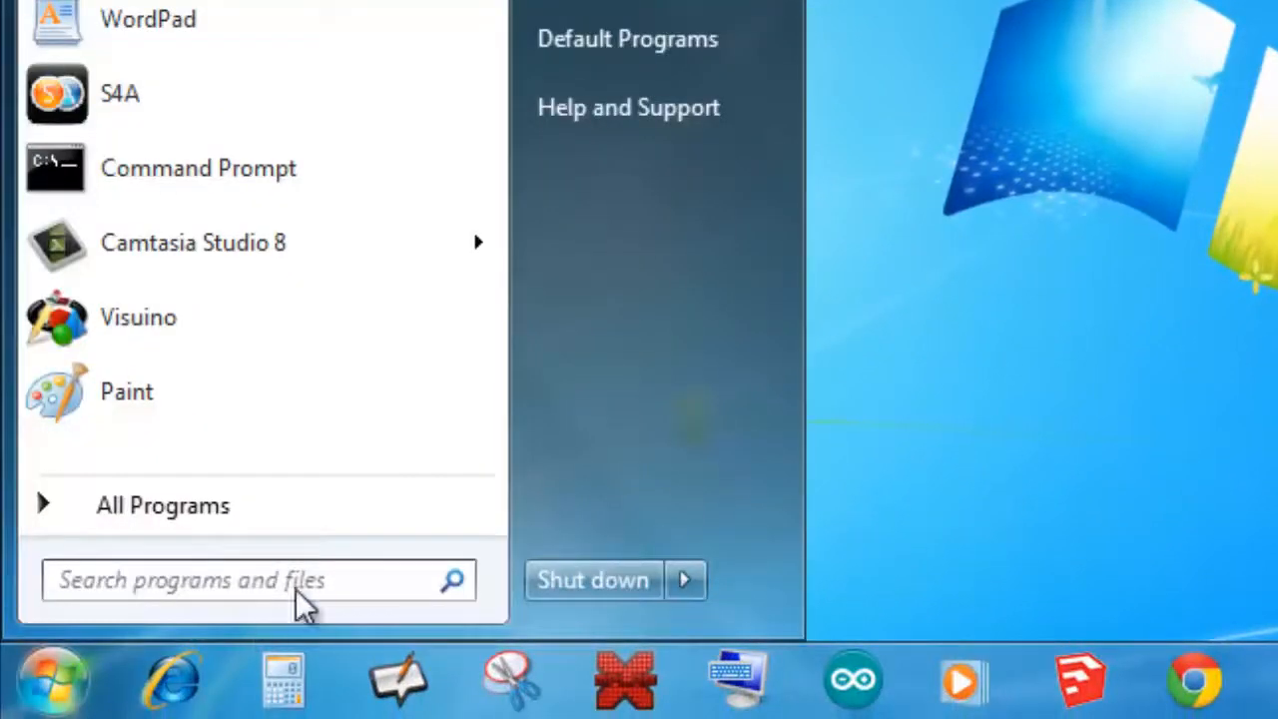
Search the Start menu for 's4a' and launch S4A 1.6
text(s)
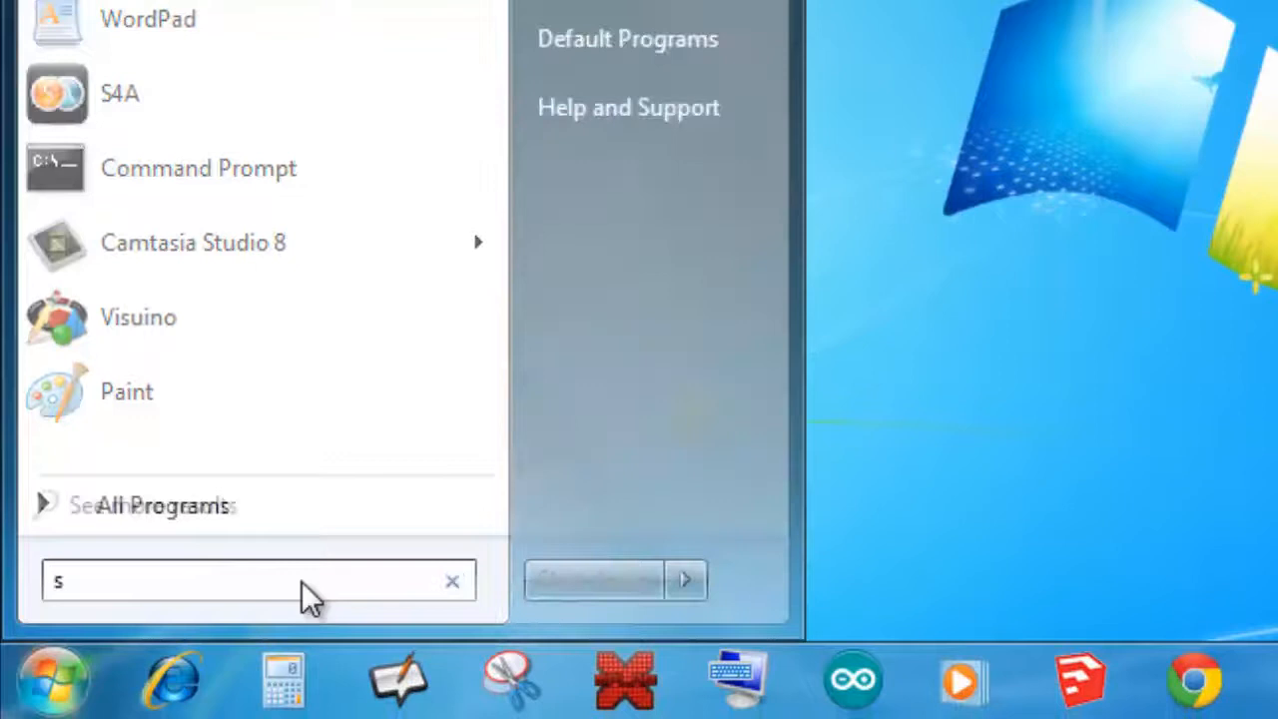
text(4a)
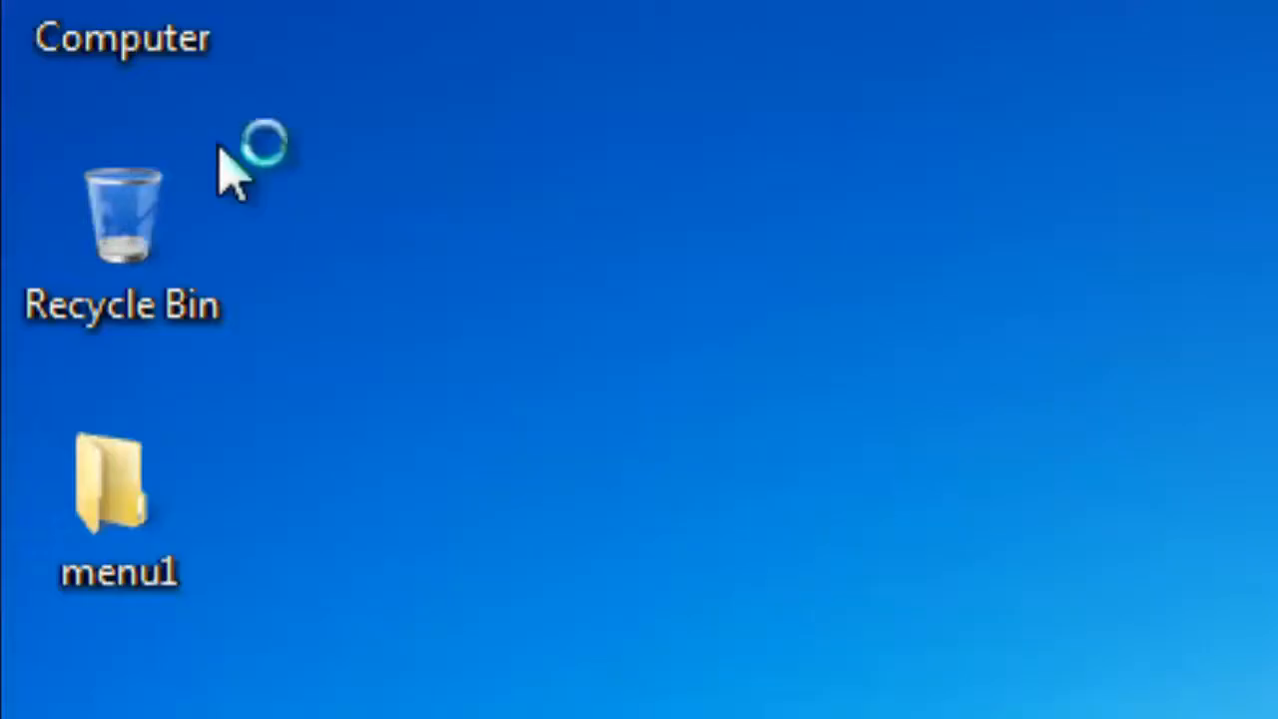
double_click(111, 485)
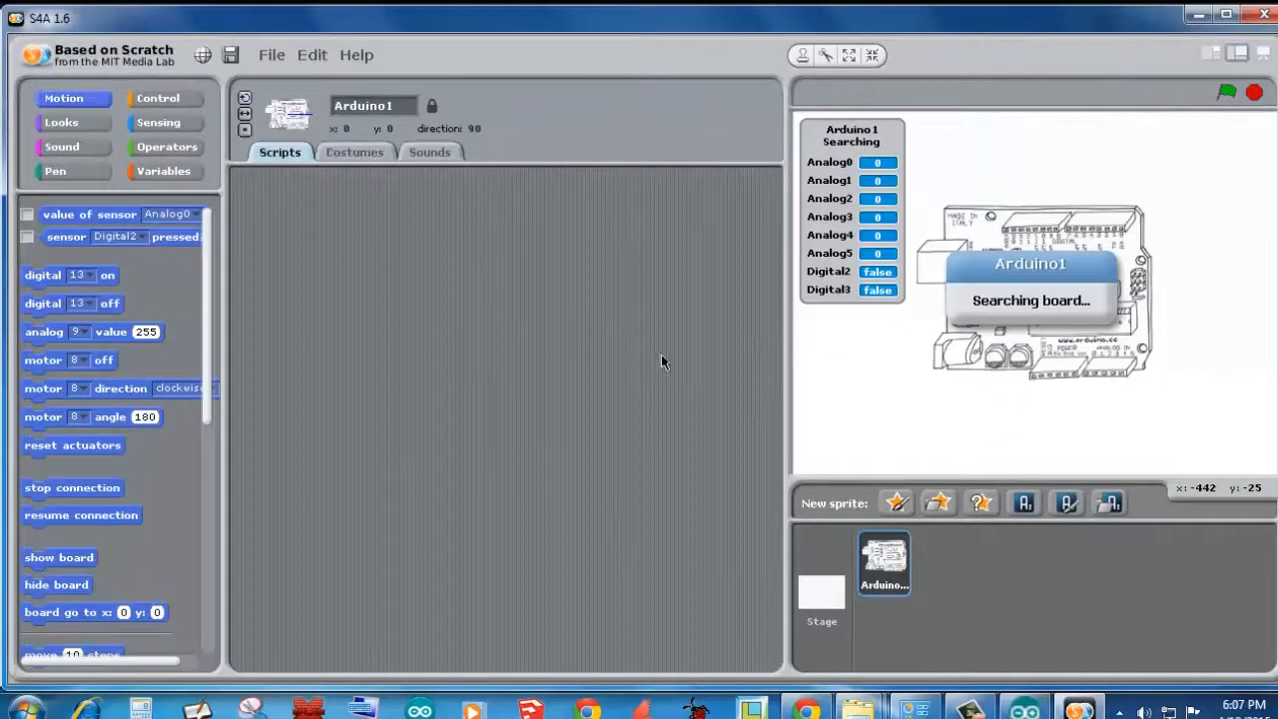
mouse_move(1078, 318)
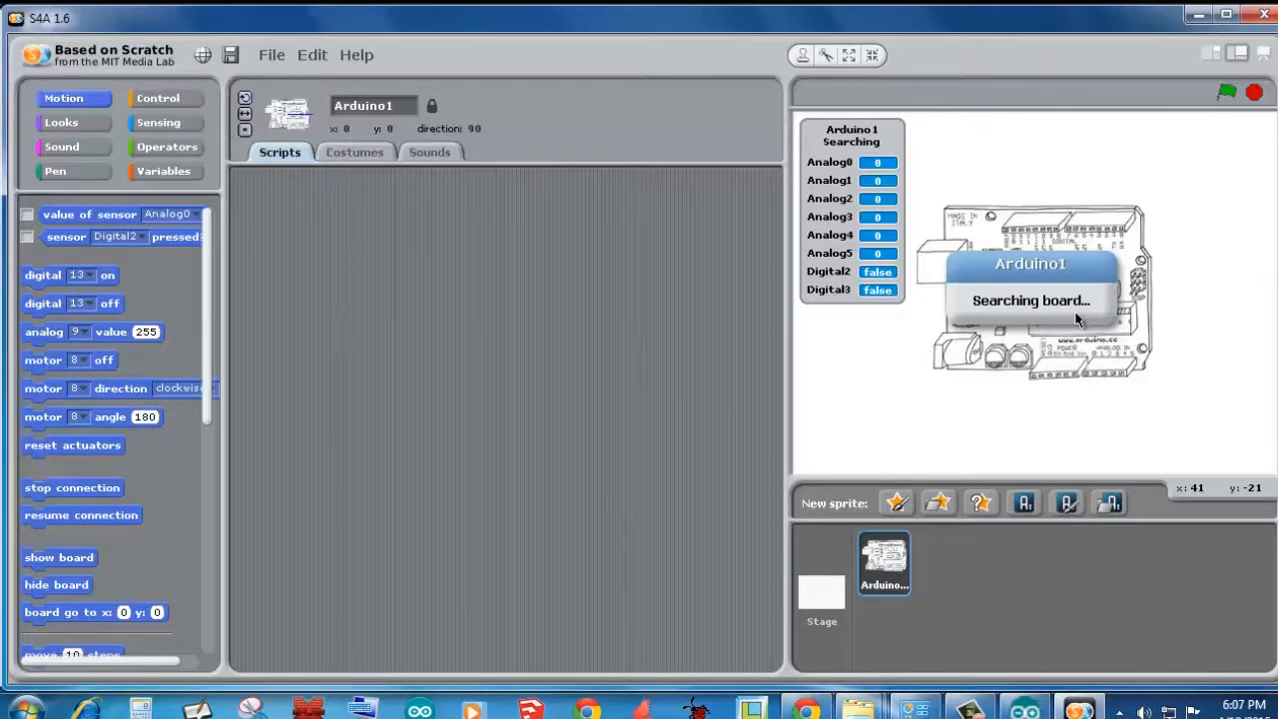
mouse_move(961, 361)
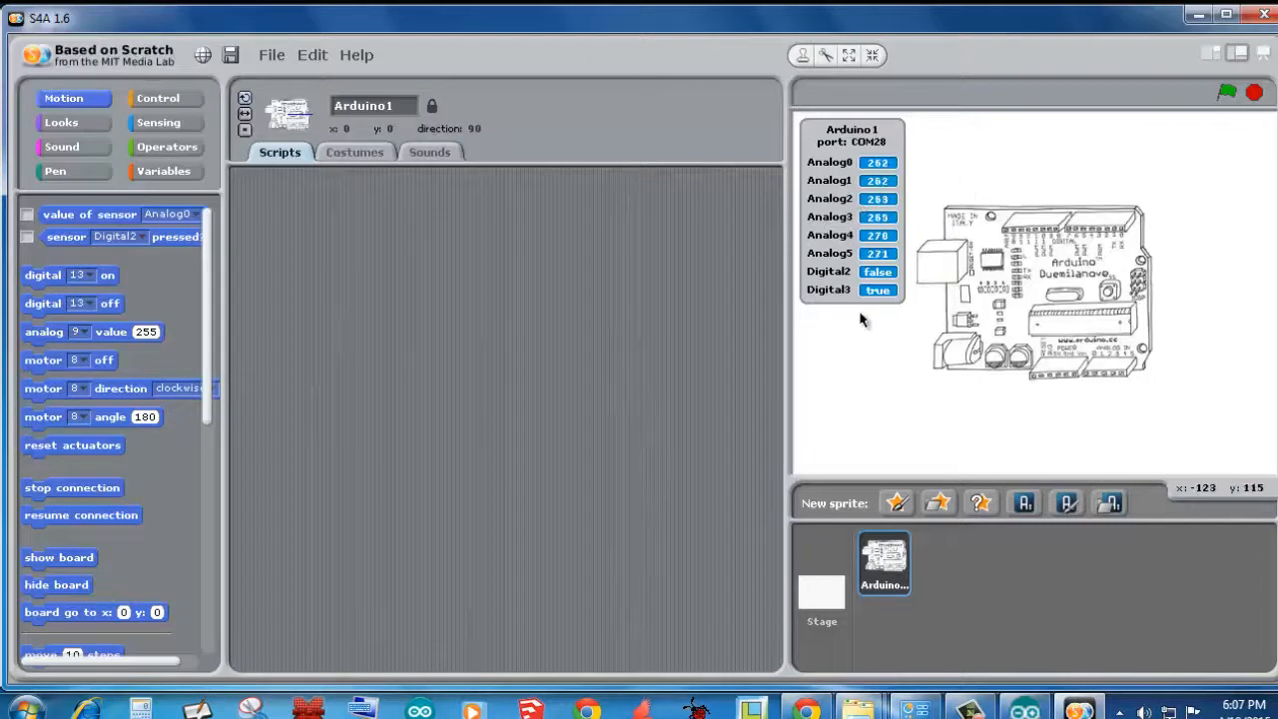
mouse_move(843, 312)
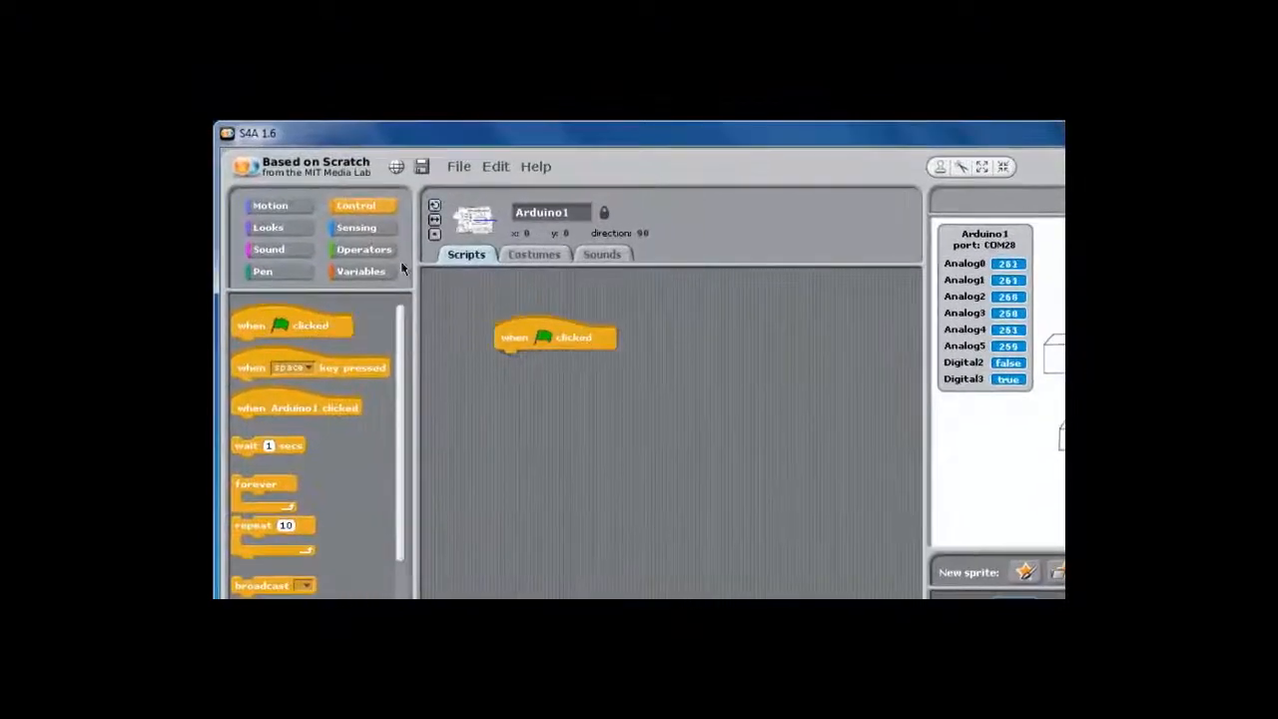
Place digital 13 on and digital 13 off blocks from Motion under the green-flag block
click(355, 227)
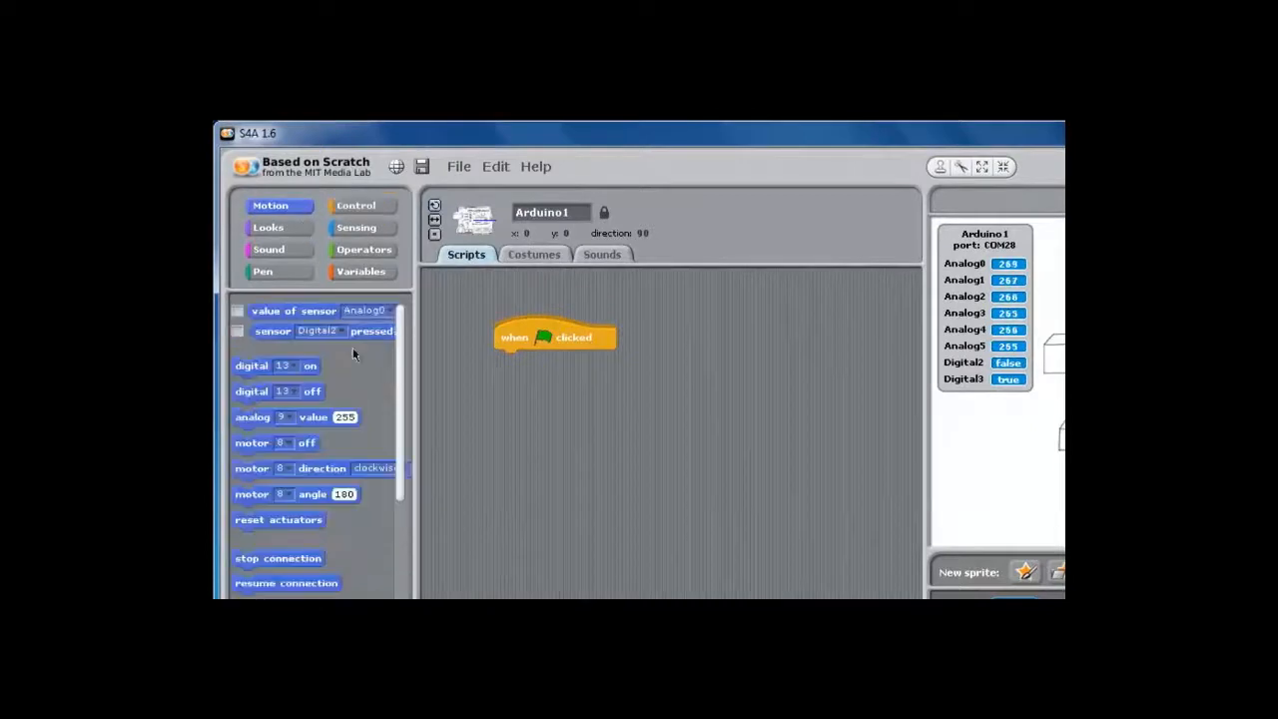
drag(275, 365, 463, 411)
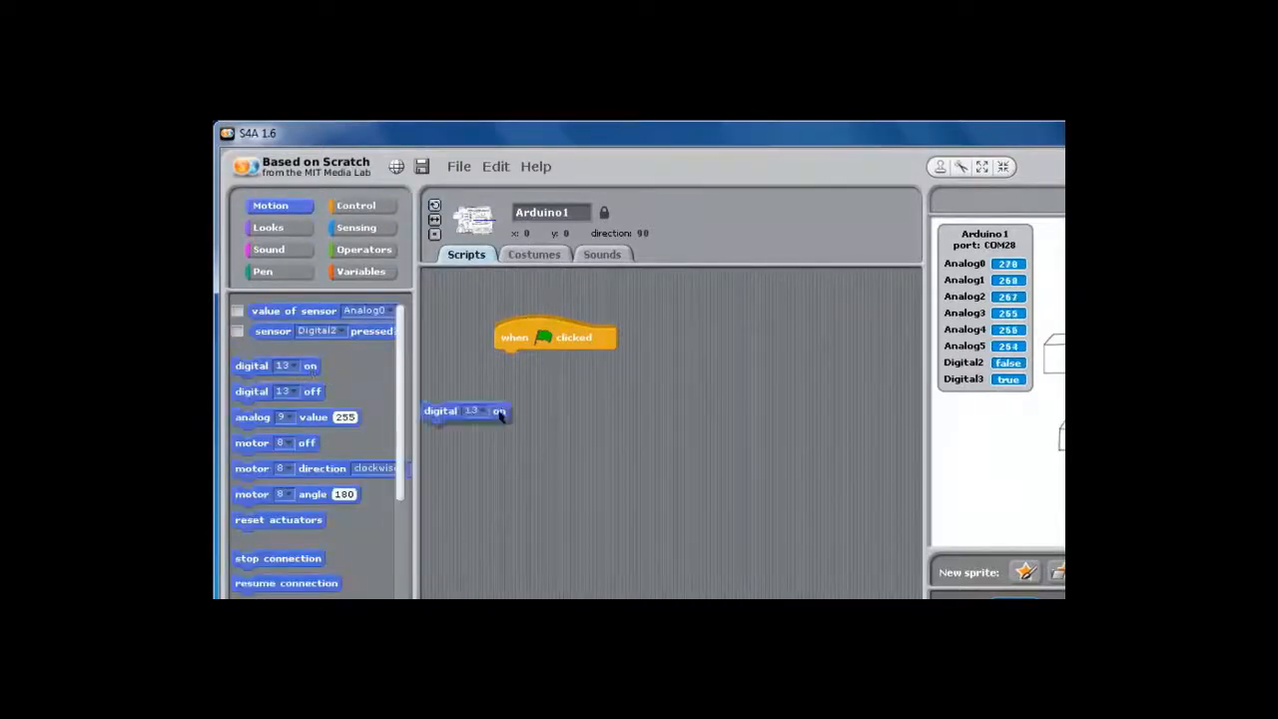
drag(464, 412, 539, 391)
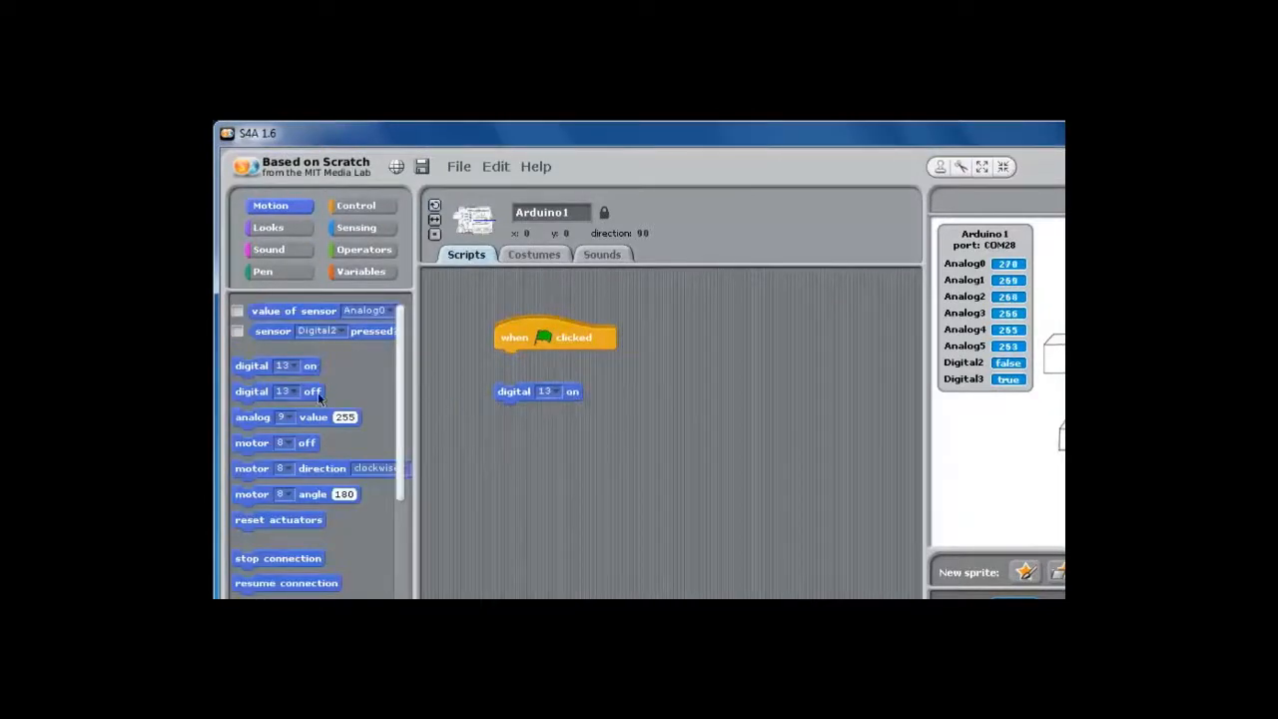
drag(295, 389, 539, 435)
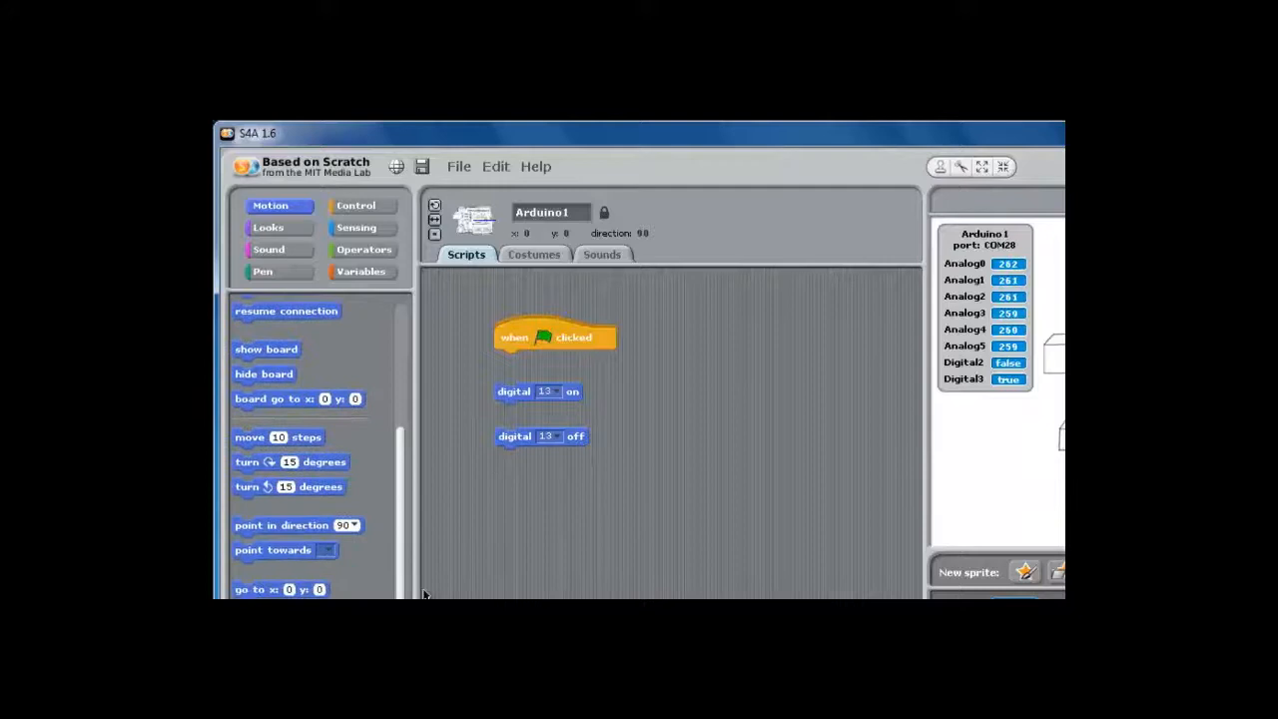
scroll(down, 3)
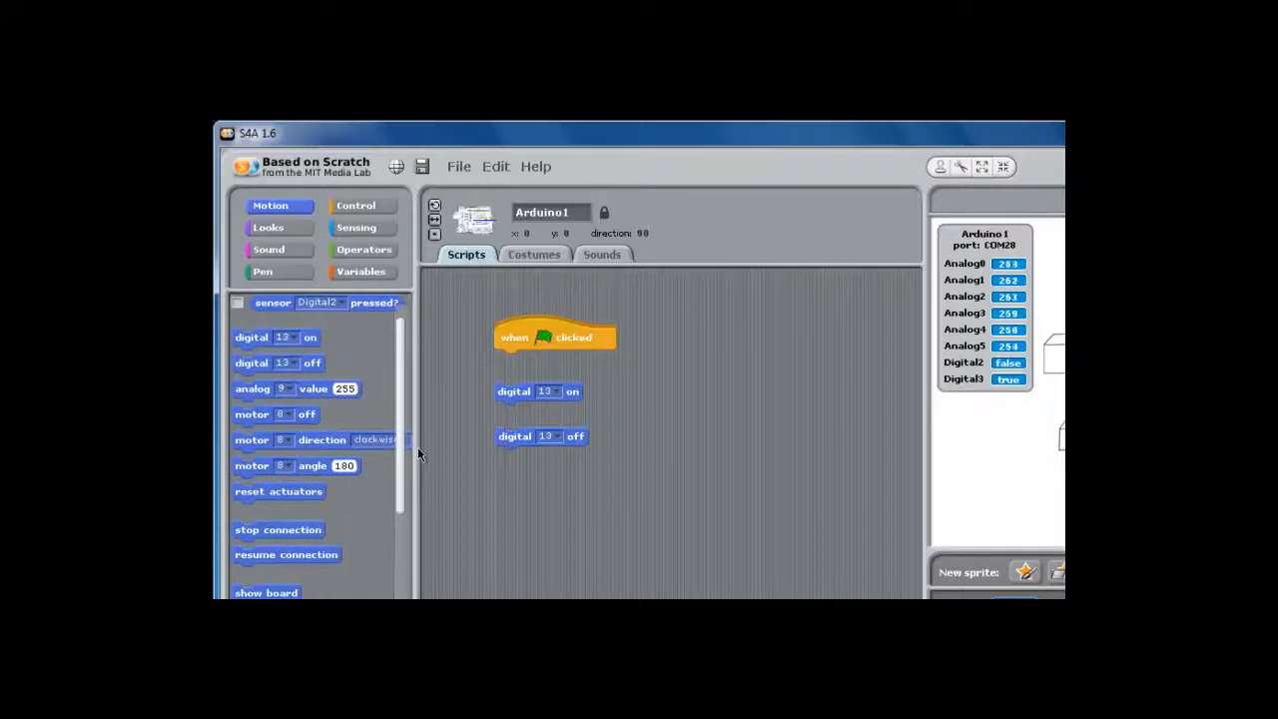
click(356, 206)
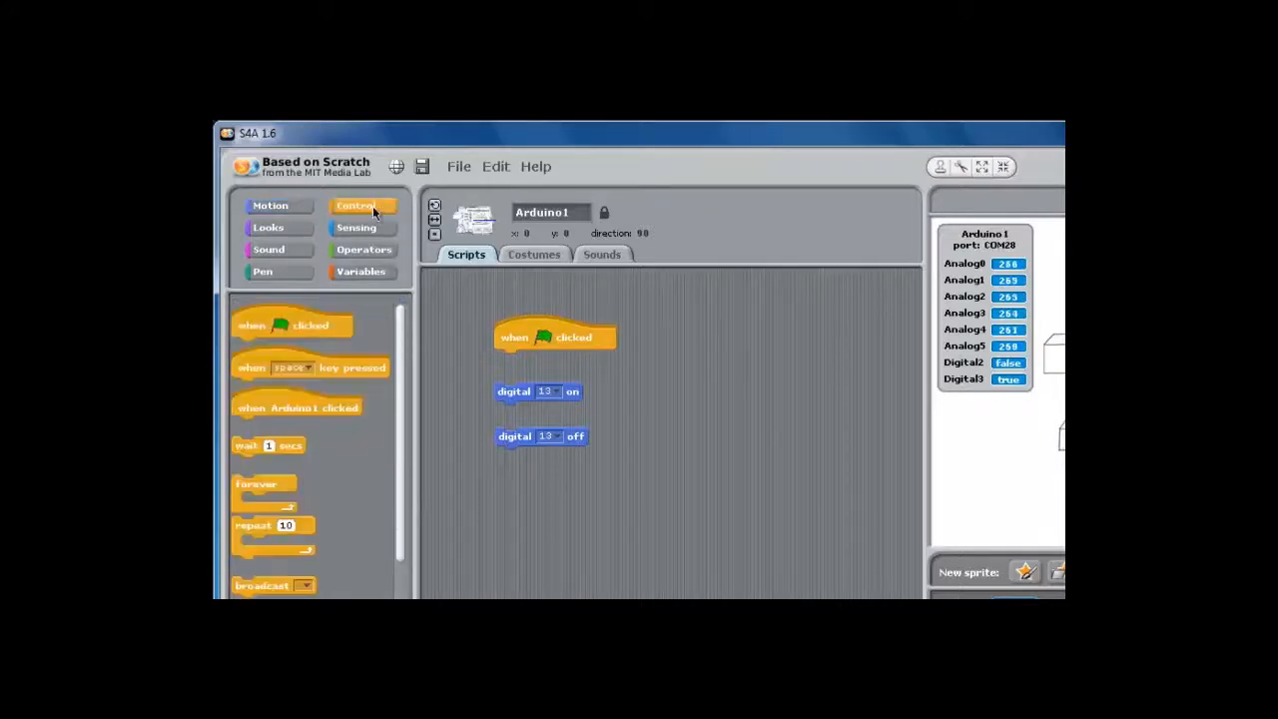
Wrap digital 13 on/off in a forever loop under the green flag, with 1-second waits
drag(262, 484, 480, 382)
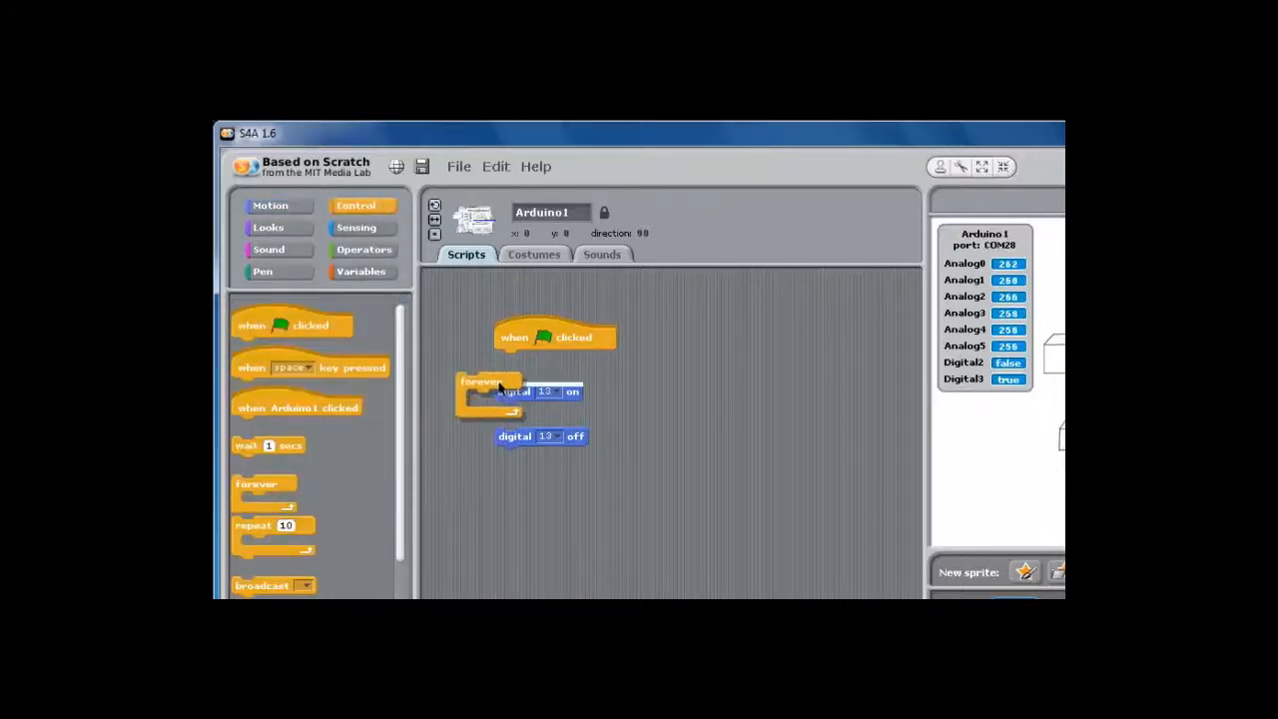
drag(483, 382, 539, 359)
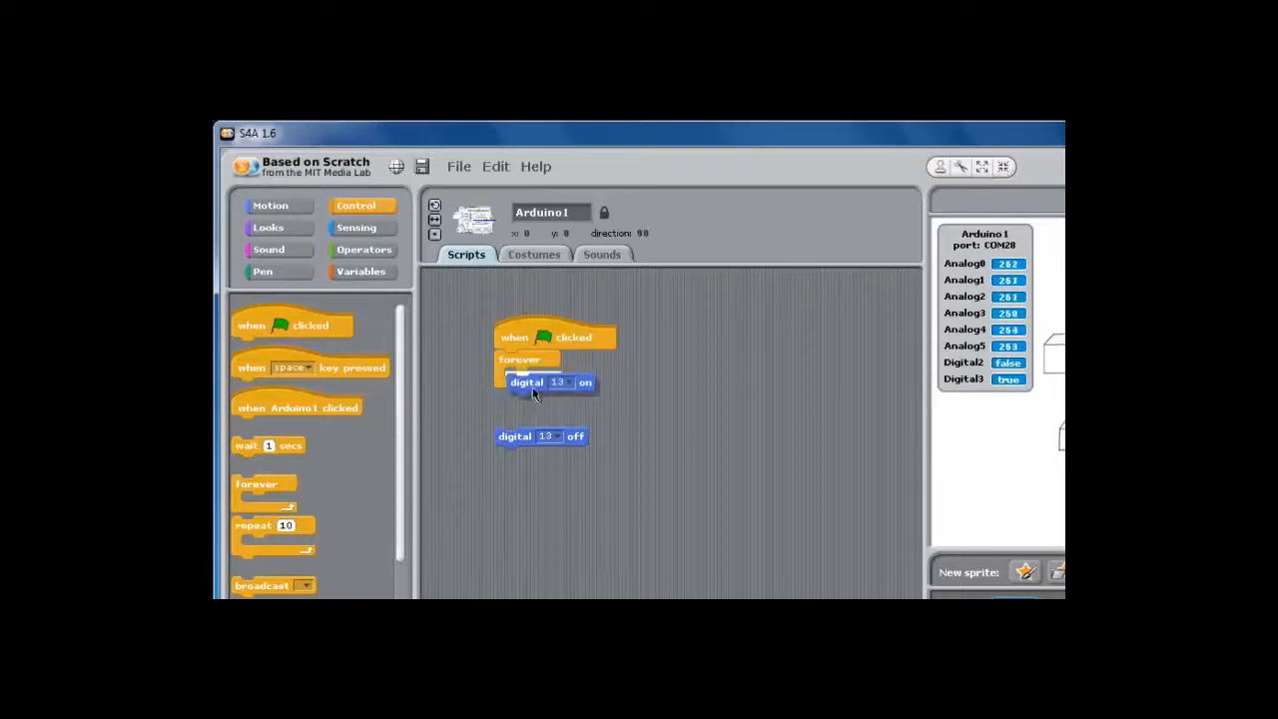
drag(515, 435, 524, 395)
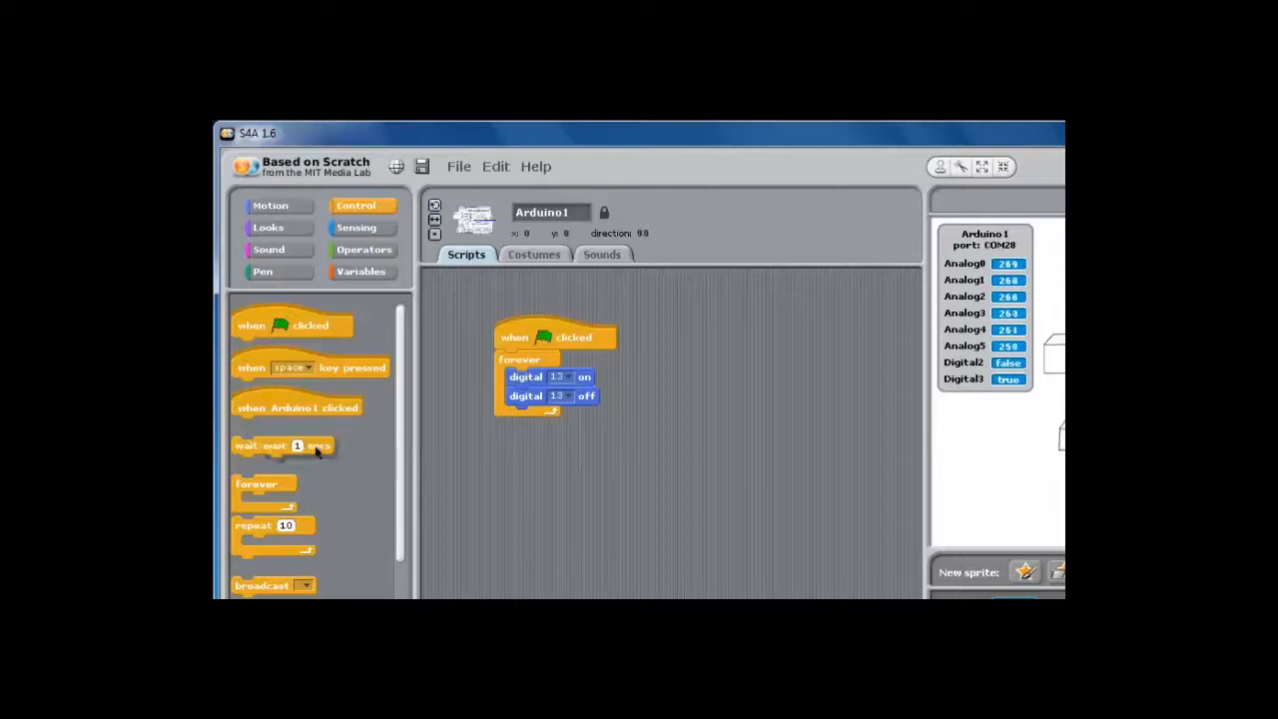
drag(279, 446, 539, 396)
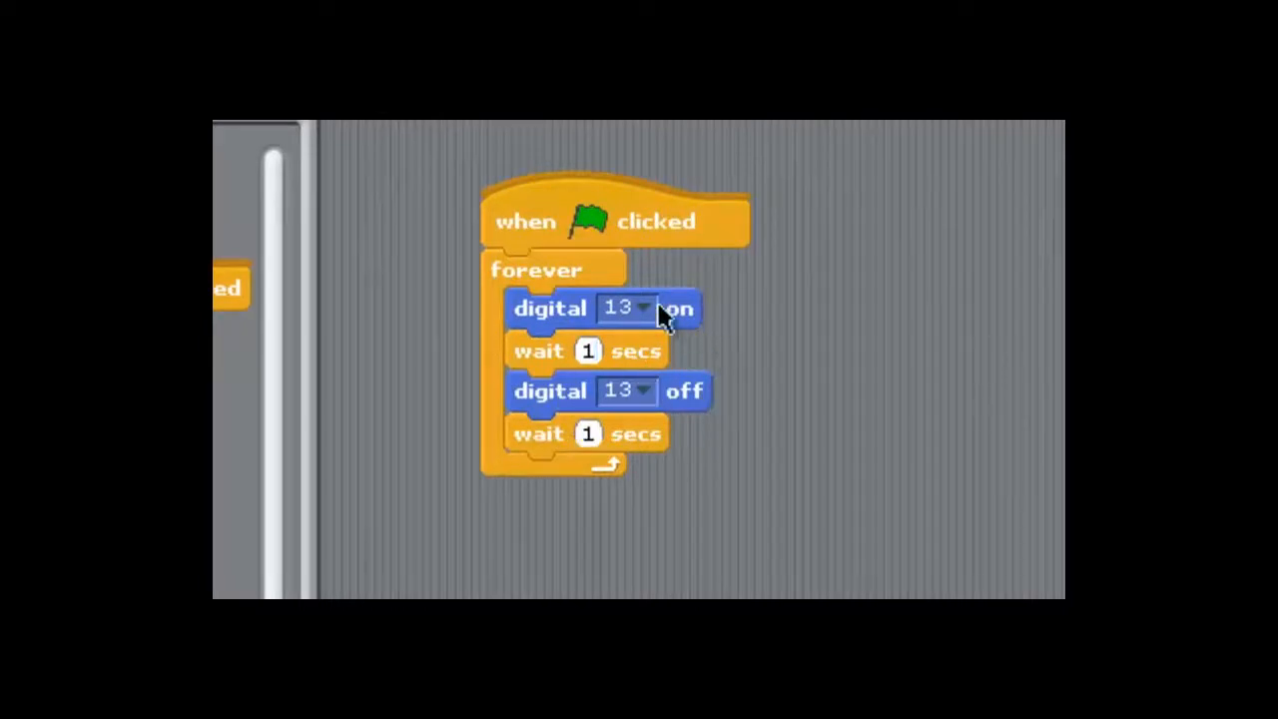
Switch the digital blocks' pin dropdown from 13 to 12
click(639, 308)
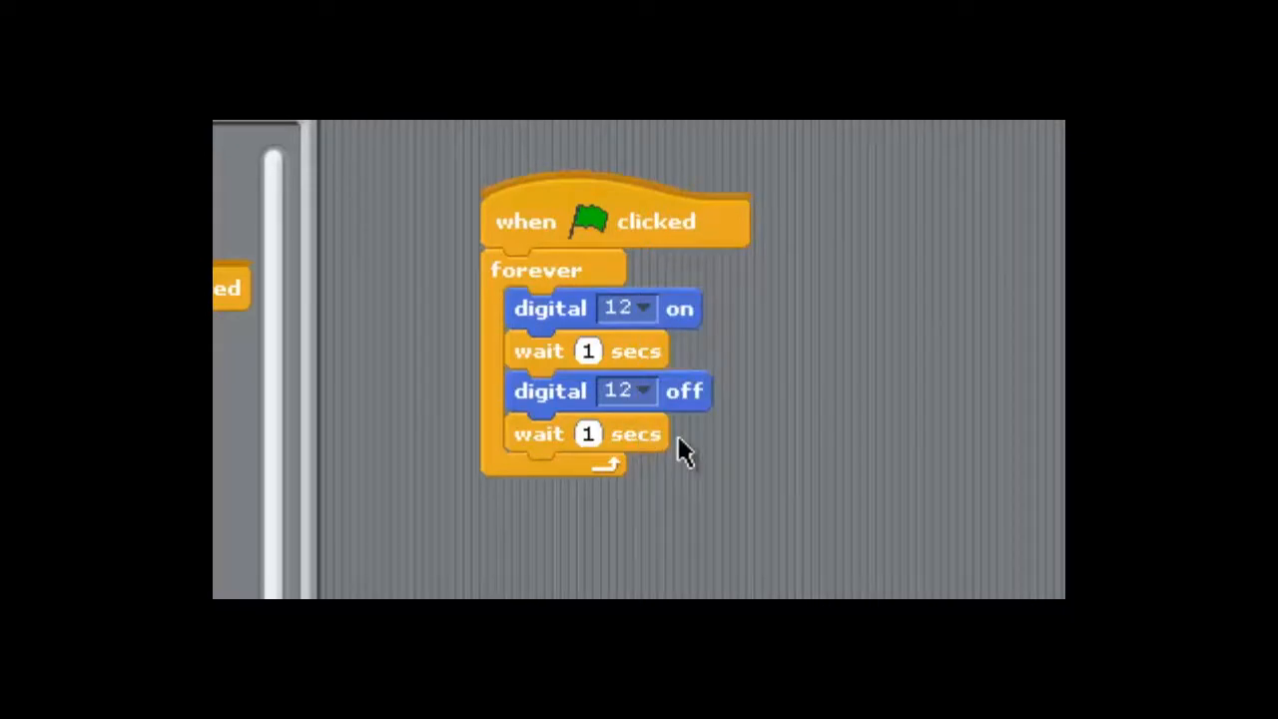
mouse_move(679, 450)
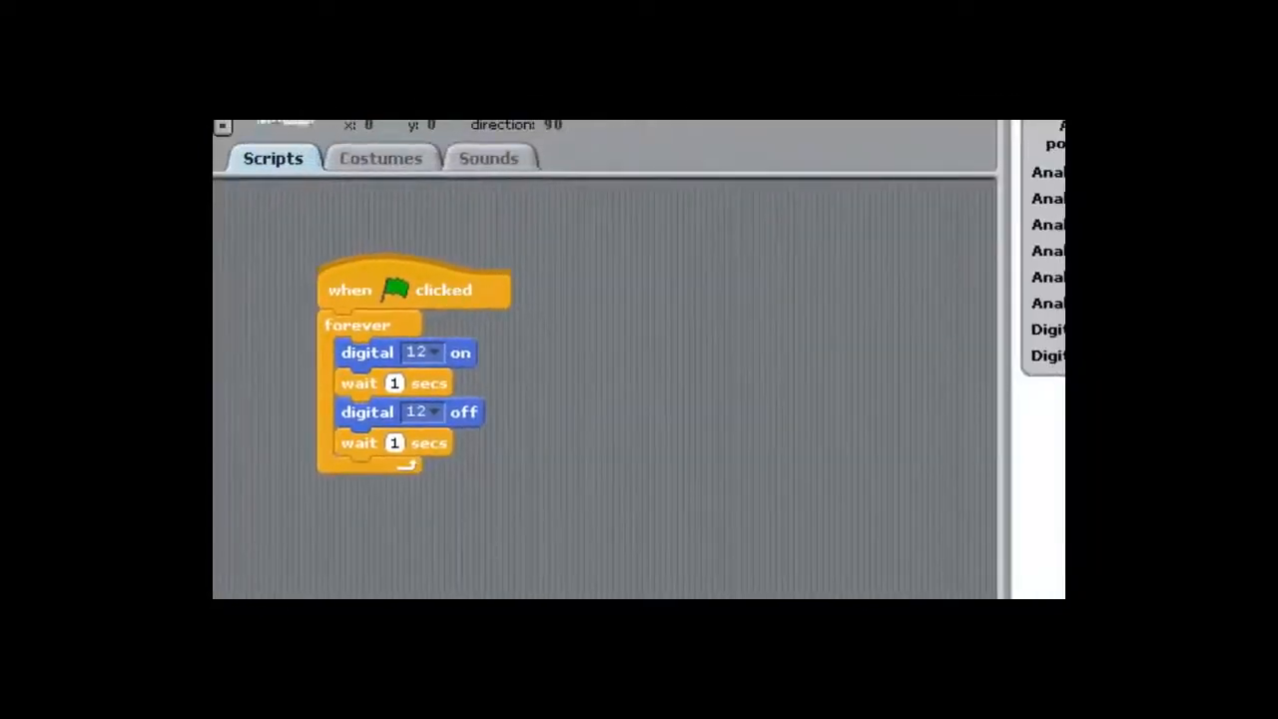
mouse_move(477, 291)
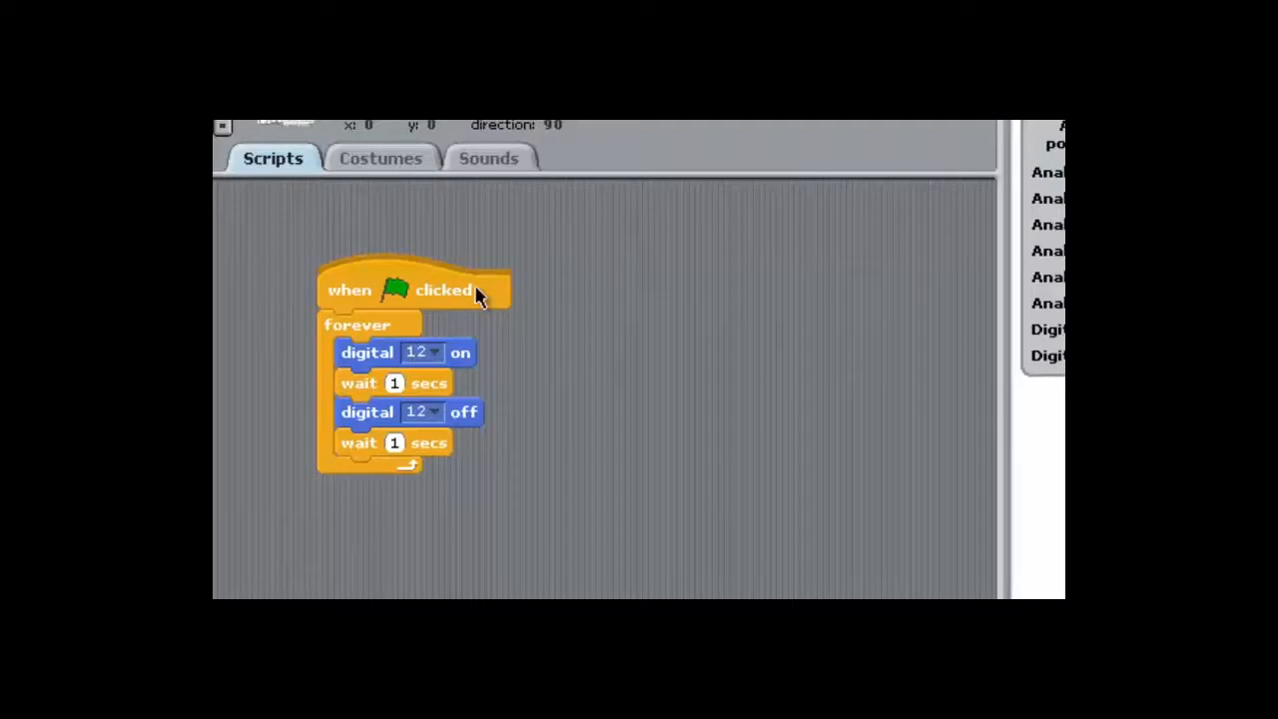